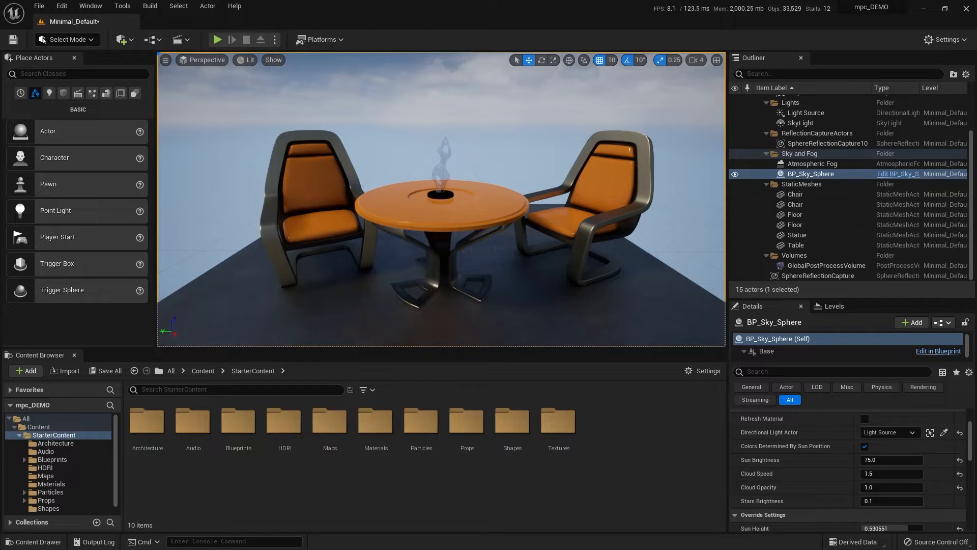
mouse_move(204, 480)
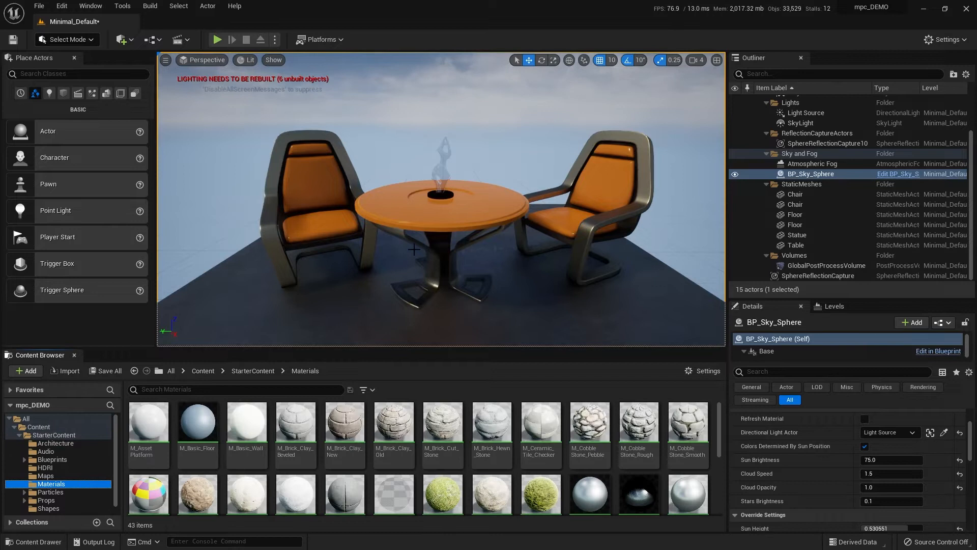
mouse_move(551, 332)
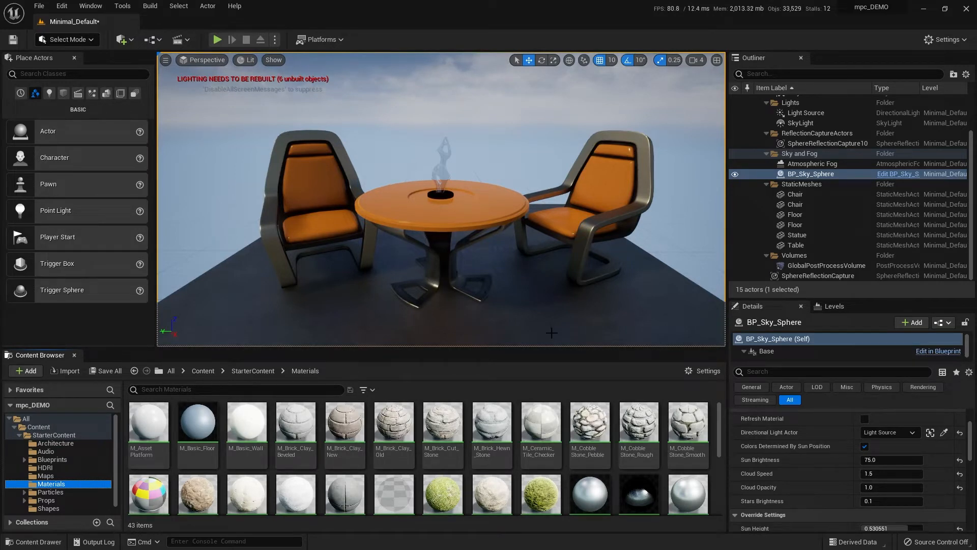
Create a Material Parameter Collection named myMPC in the StarterContent Materials folder.
scroll("down", 3)
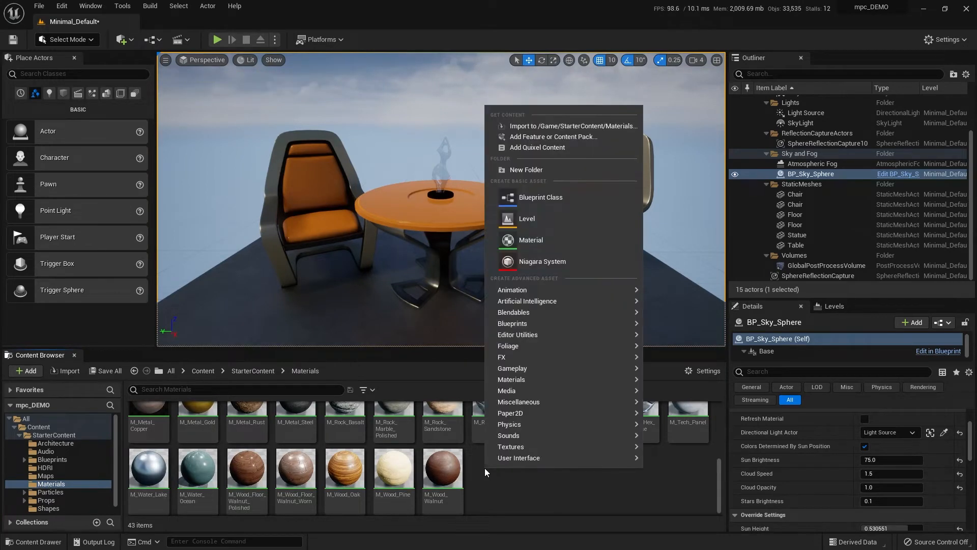
mouse_move(511, 378)
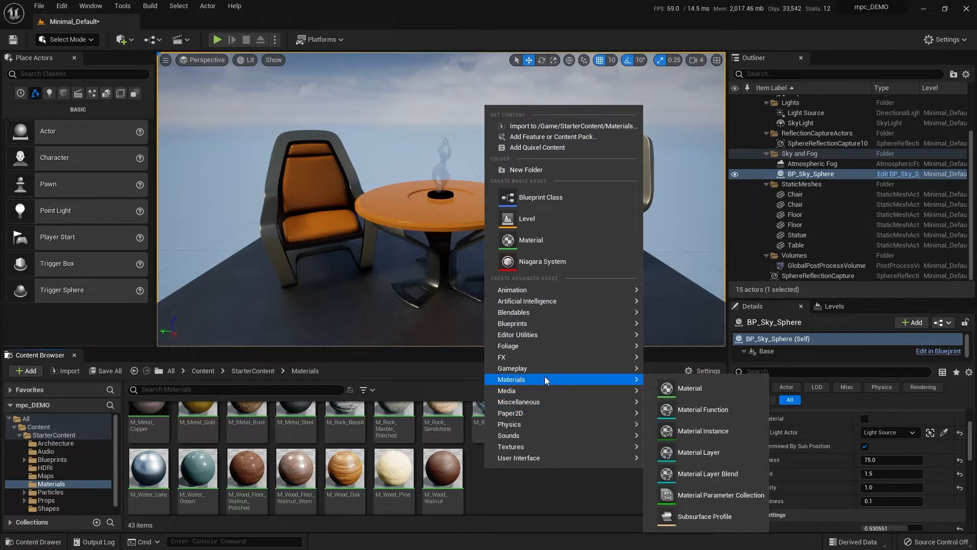
mouse_move(721, 494)
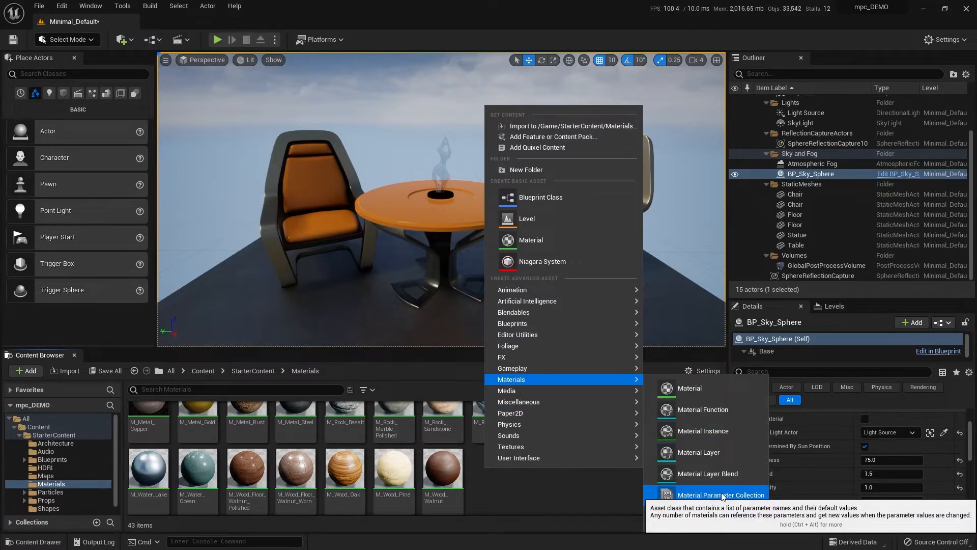
left_click(721, 495)
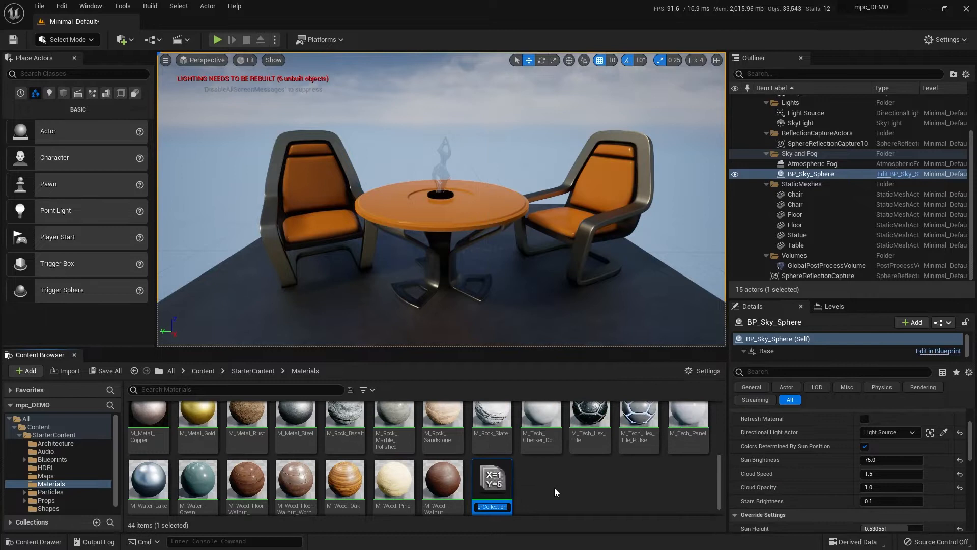
type("myMPC")
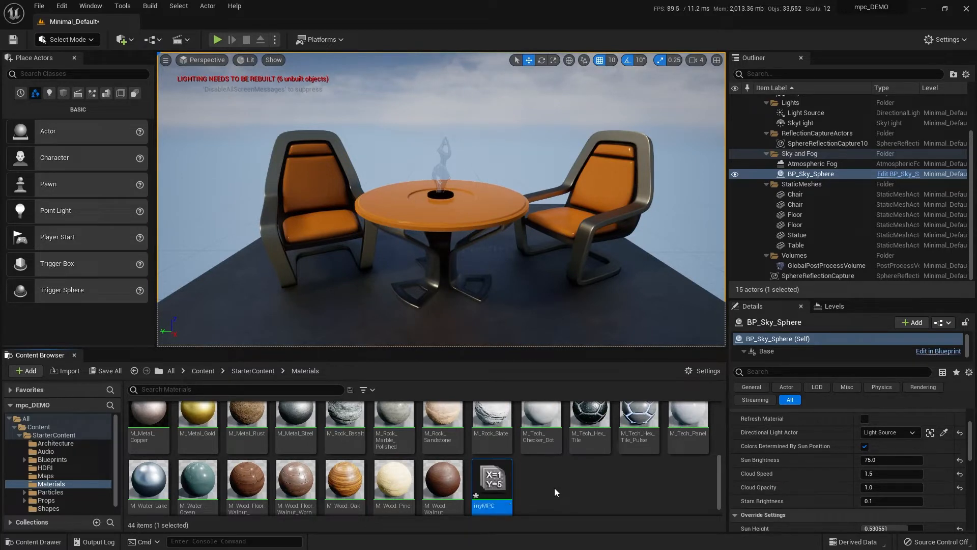
Add a scalar parameter Fade with default value 1 to myMPC and save the collection.
double_click(492, 477)
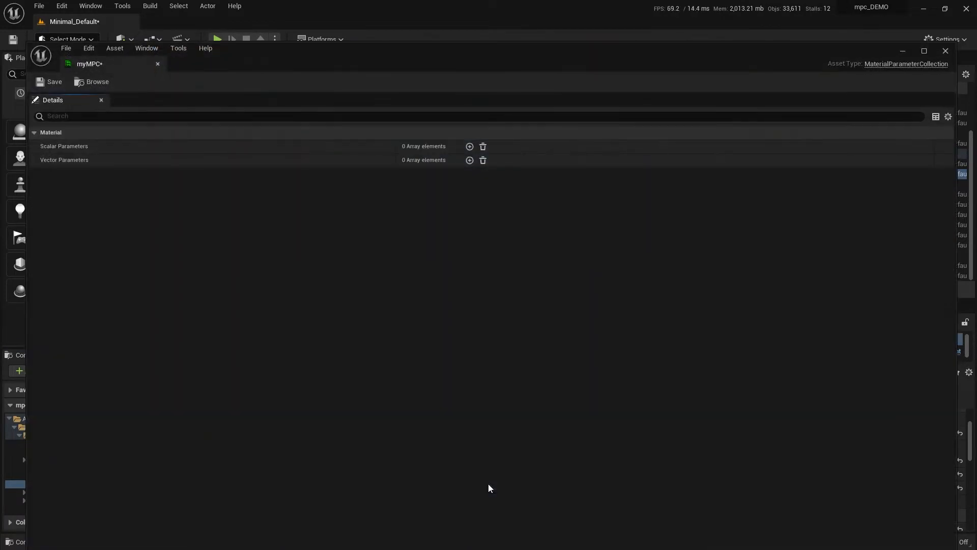
mouse_move(262, 328)
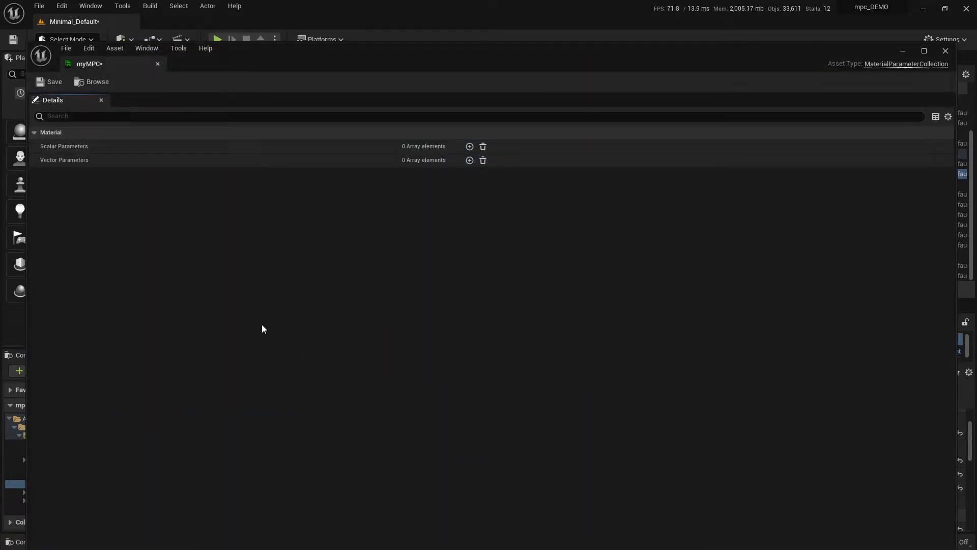
mouse_move(134, 216)
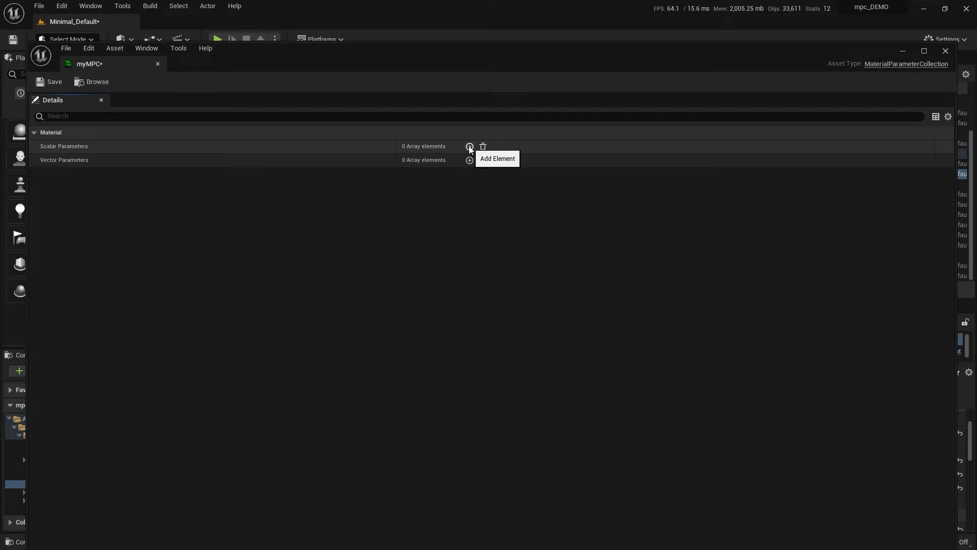
left_click(470, 146)
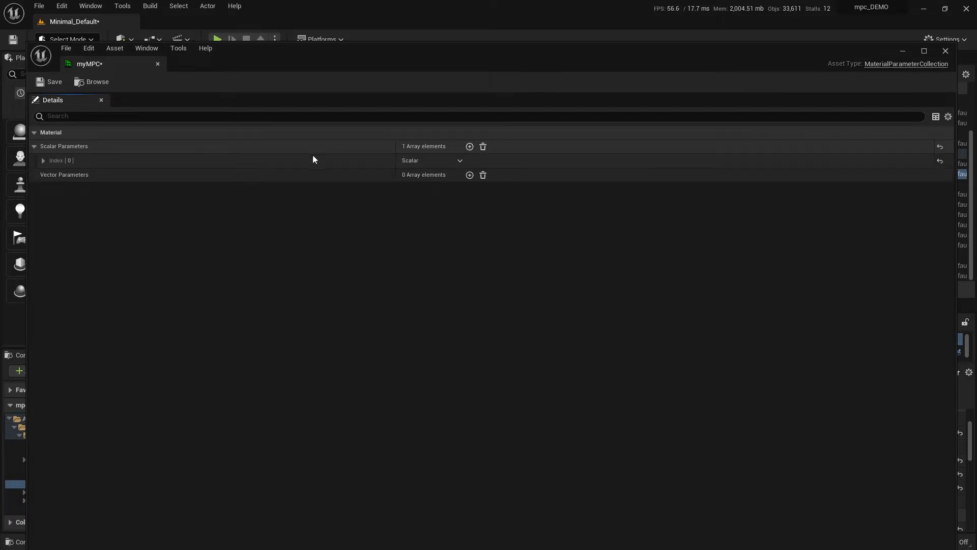
left_click(43, 160)
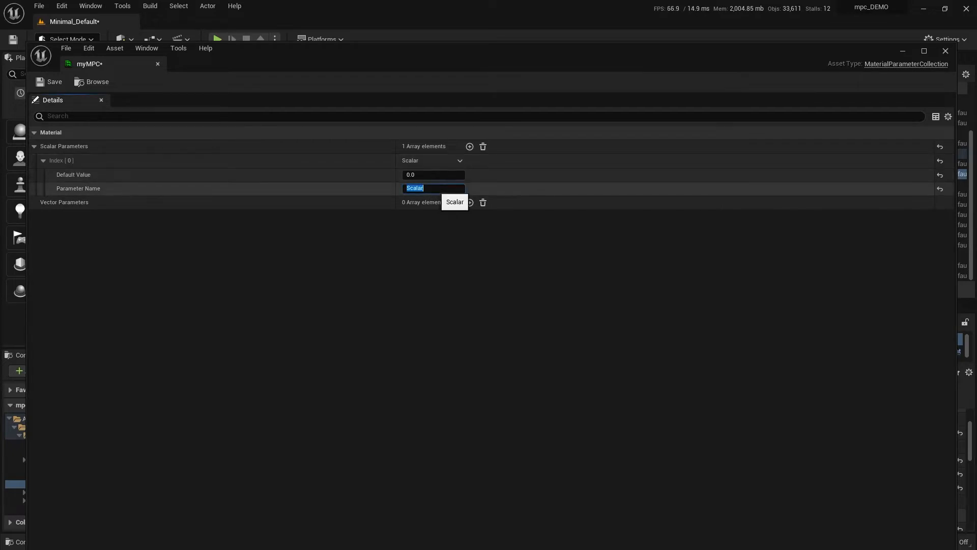
type("Fac")
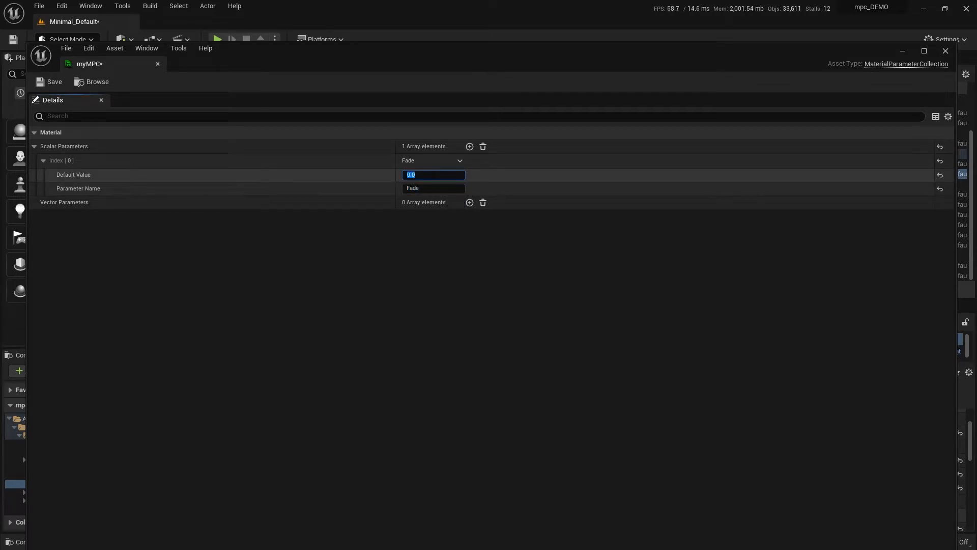
type("1")
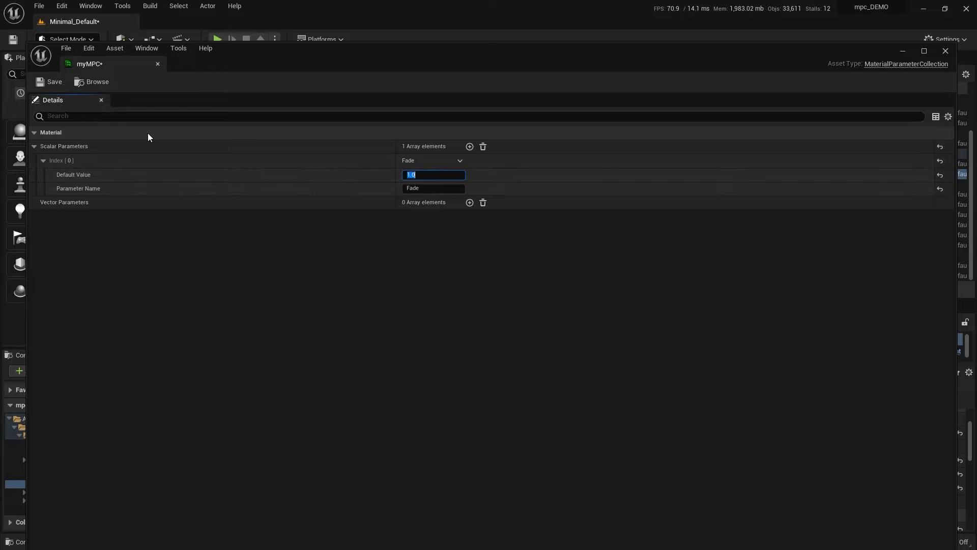
mouse_move(98, 229)
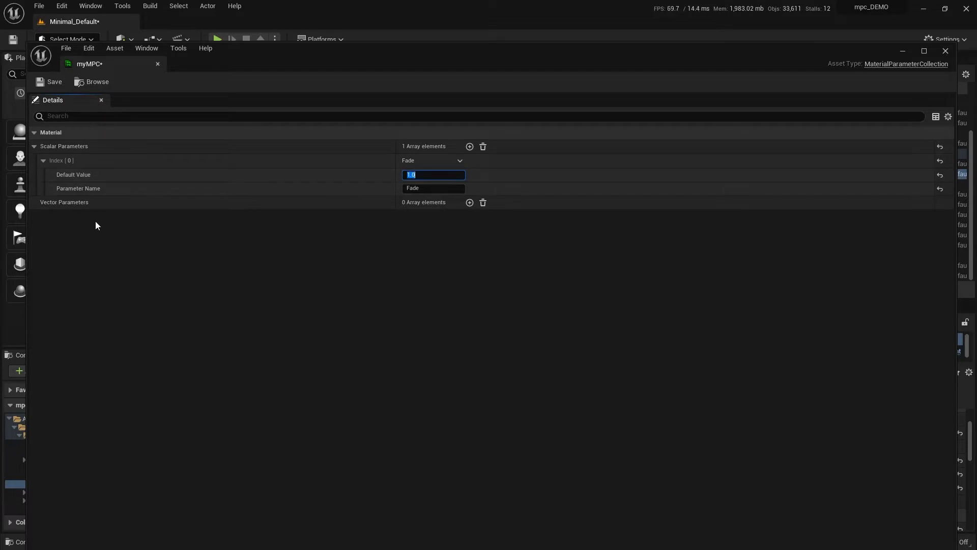
mouse_move(54, 81)
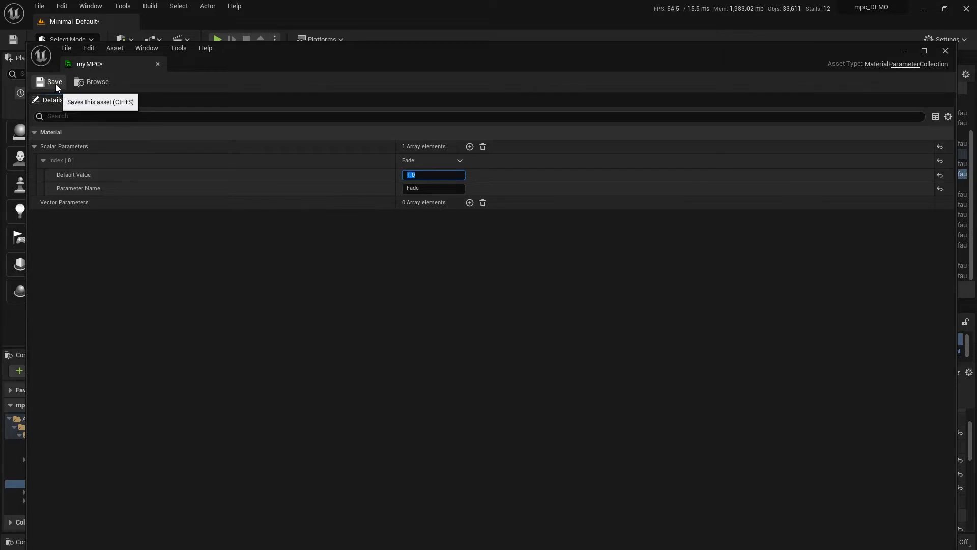
left_click(50, 82)
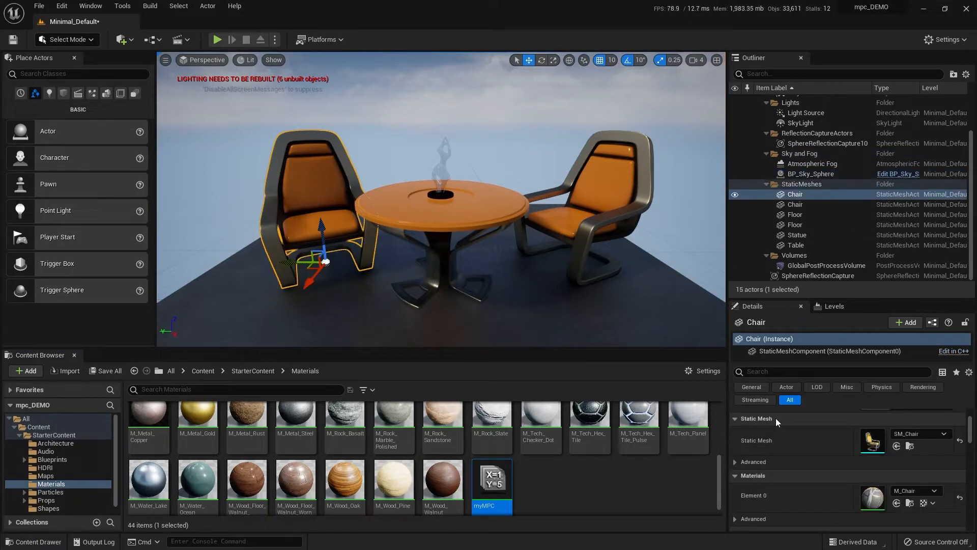
mouse_move(873, 495)
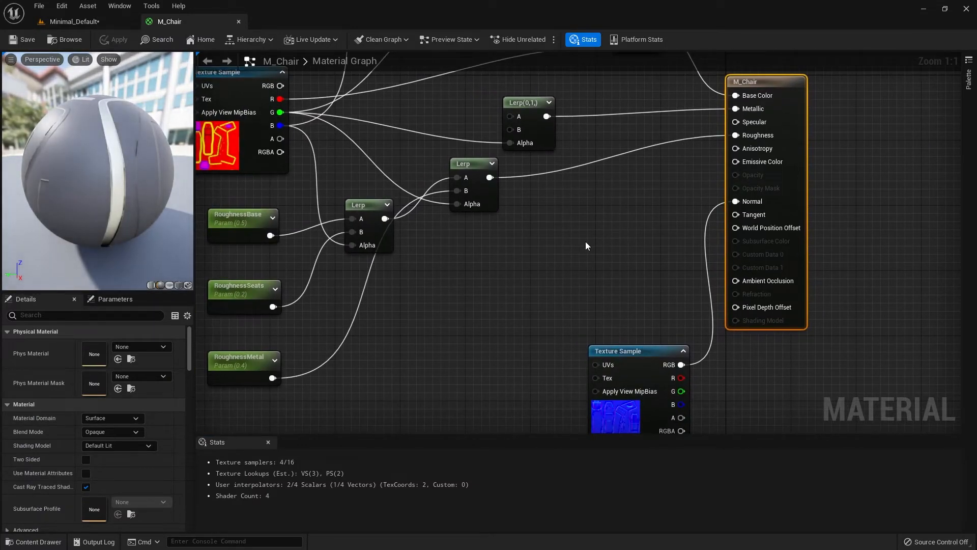
mouse_move(769, 194)
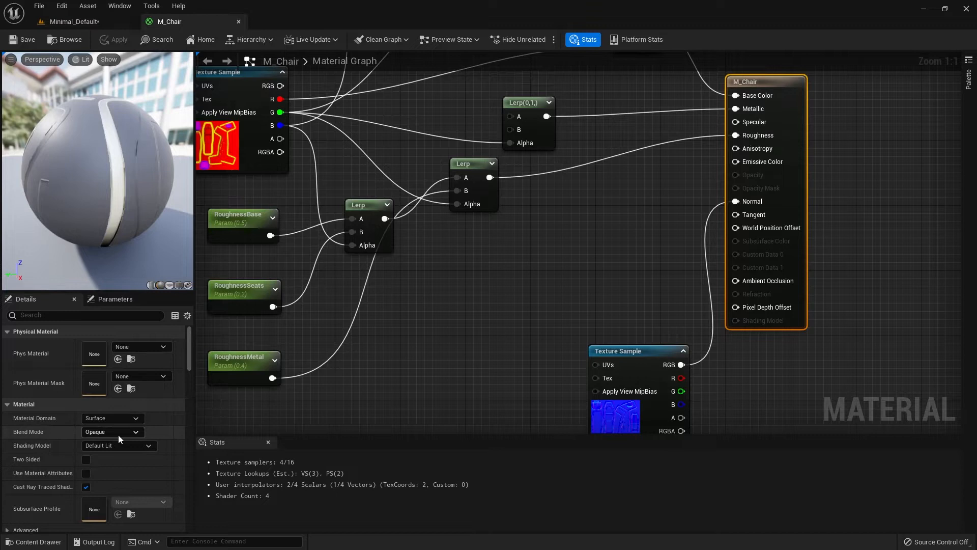
Set M_Chair's blend mode to Masked and add a DitherTemporalAA node for its opacity mask.
left_click(112, 432)
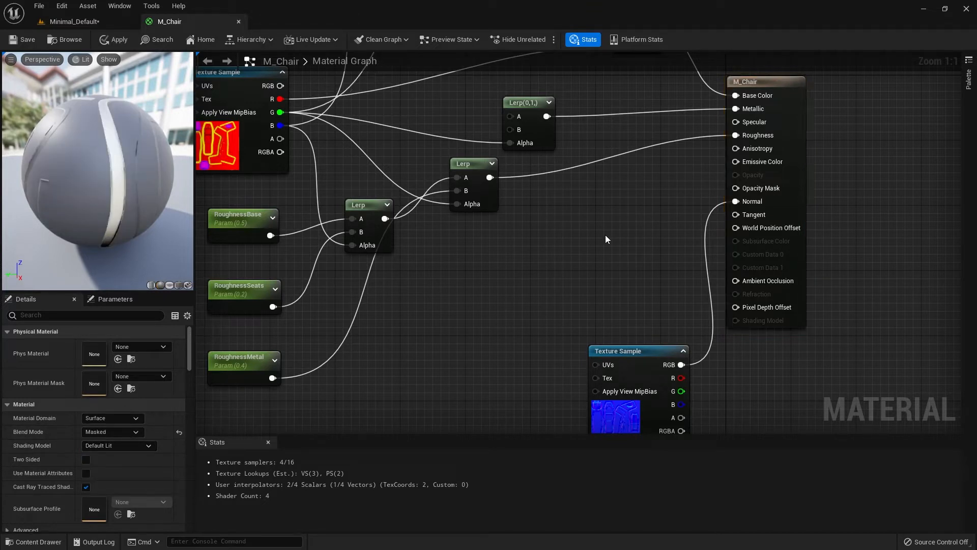
type("dit")
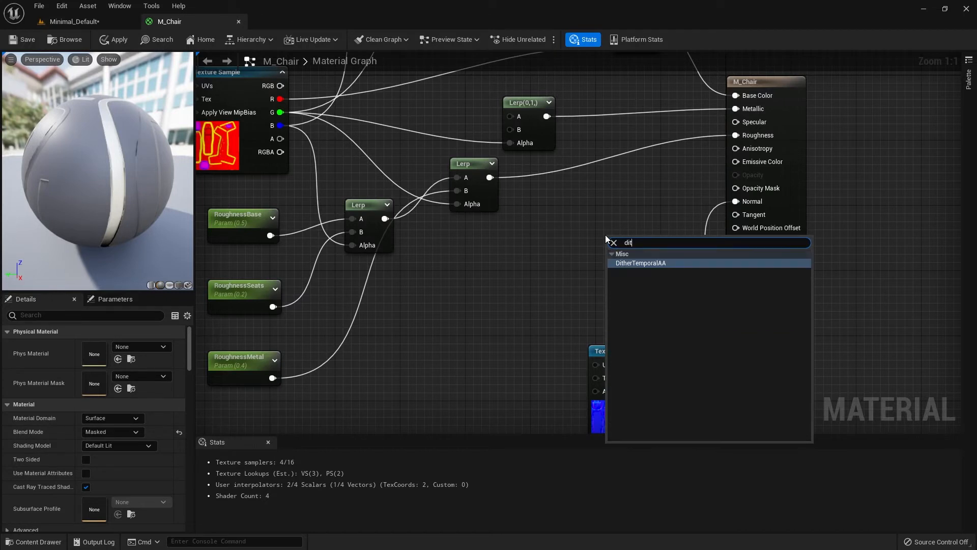
left_click(640, 262)
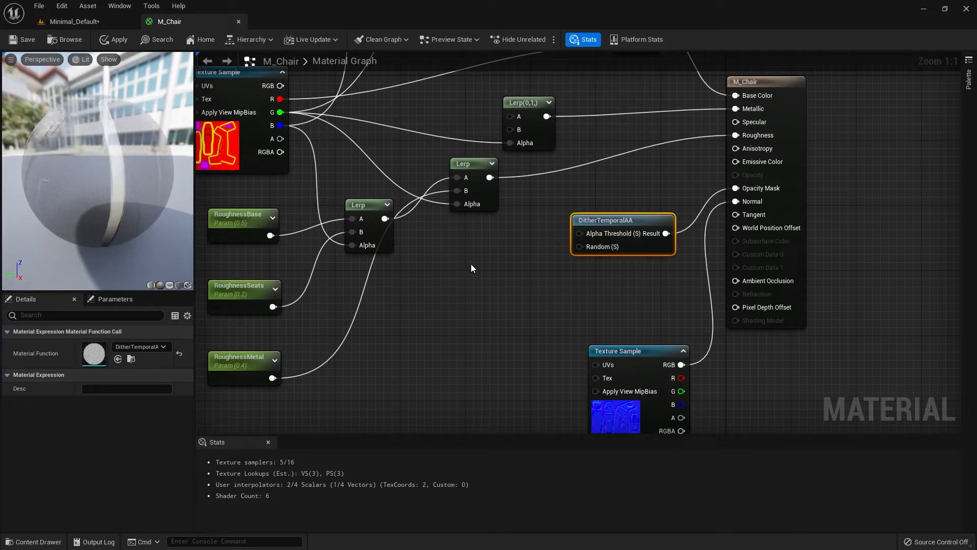
left_click(473, 276)
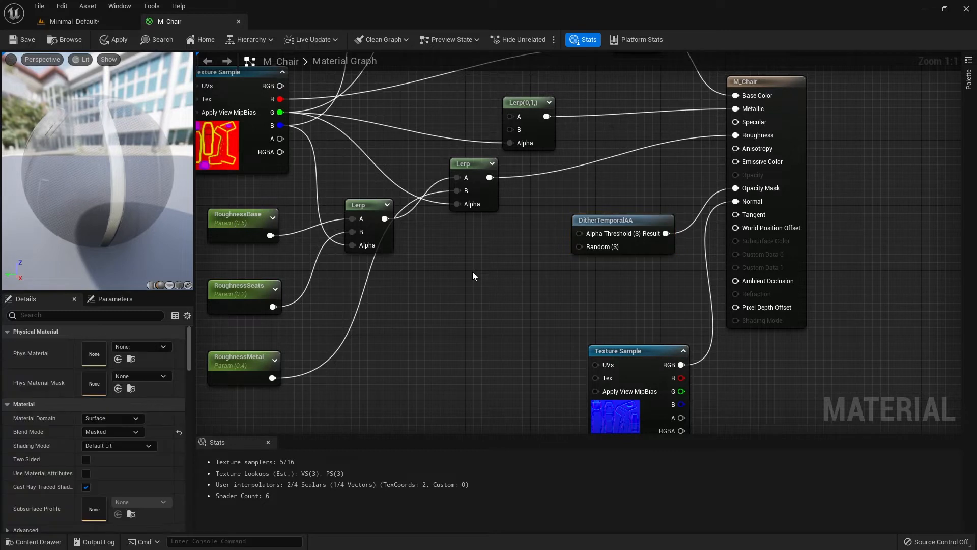
type("coll")
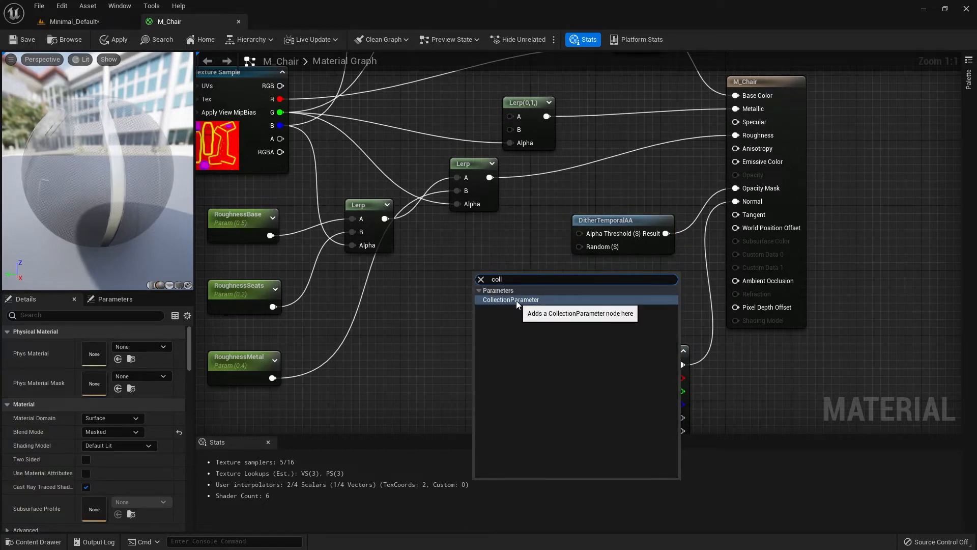
Add a Collection Parameter node and assign myMPC as its collection.
left_click(510, 299)
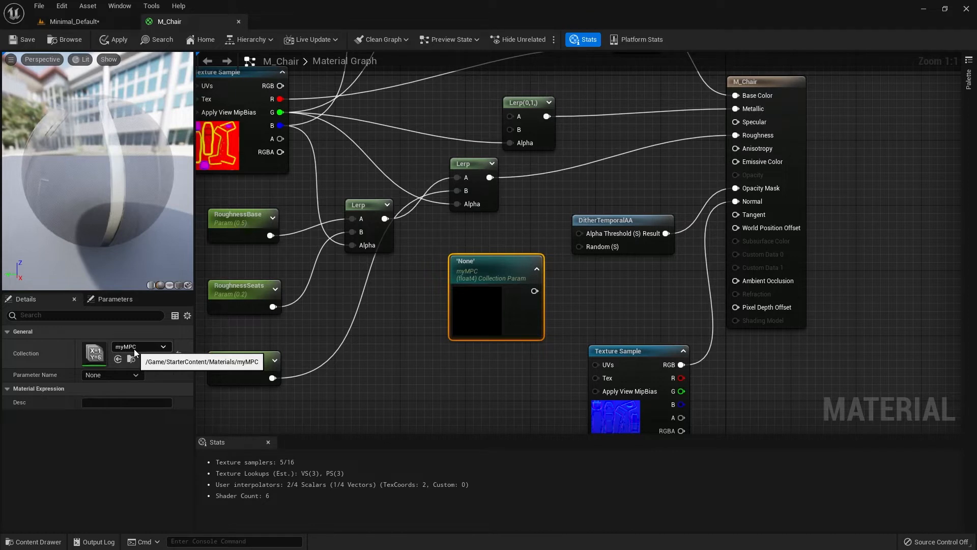
left_click(180, 346)
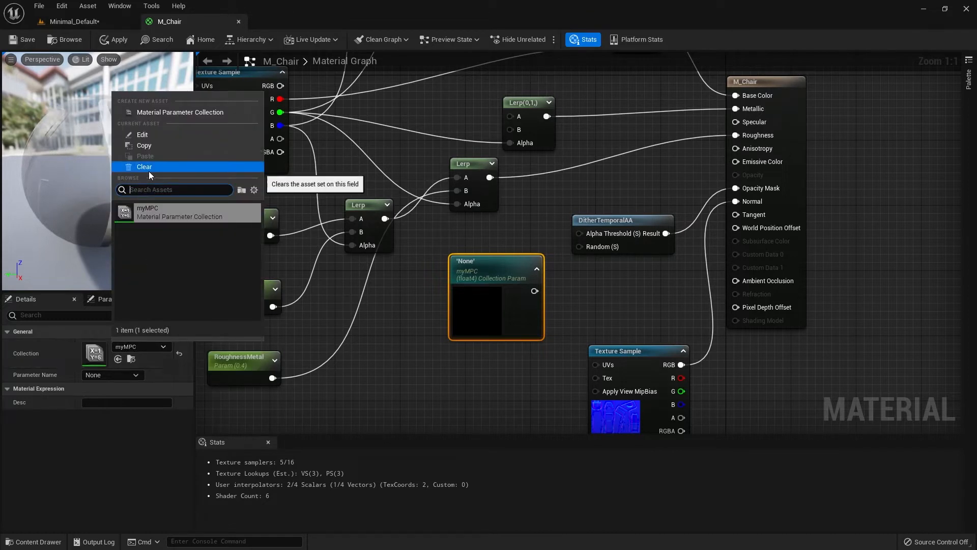
left_click(143, 165)
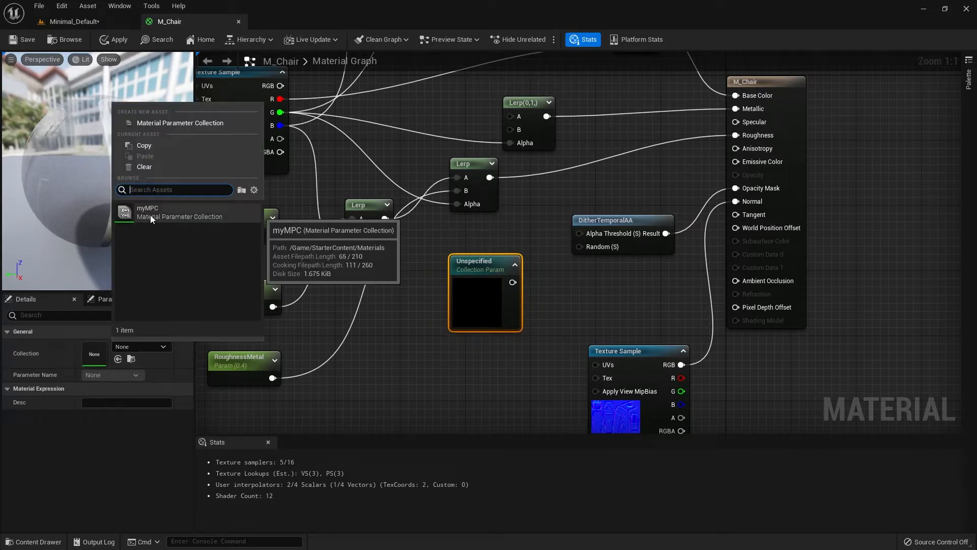
left_click(148, 211)
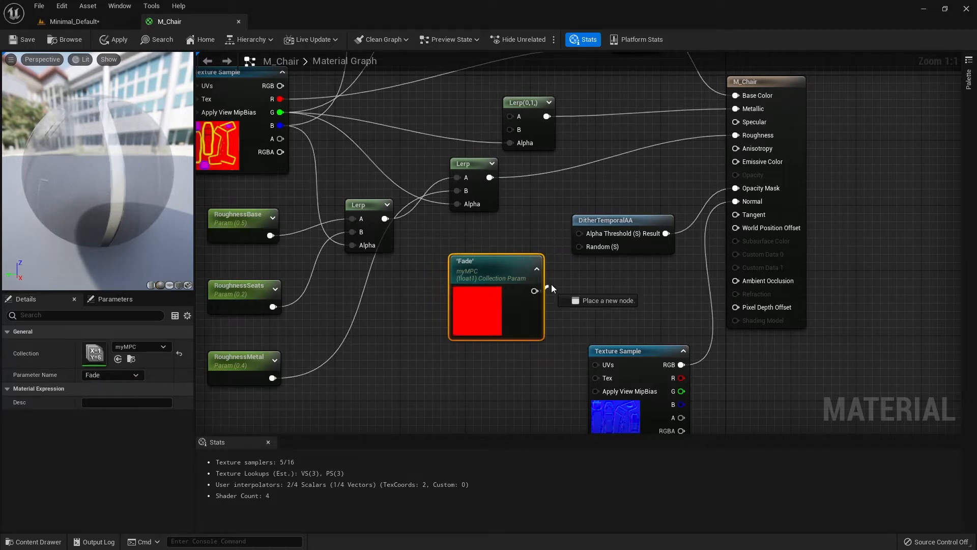
Wire Fade into DitherTemporalAA's Alpha Threshold and apply the M_Chair changes.
left_click_drag(534, 290, 579, 247)
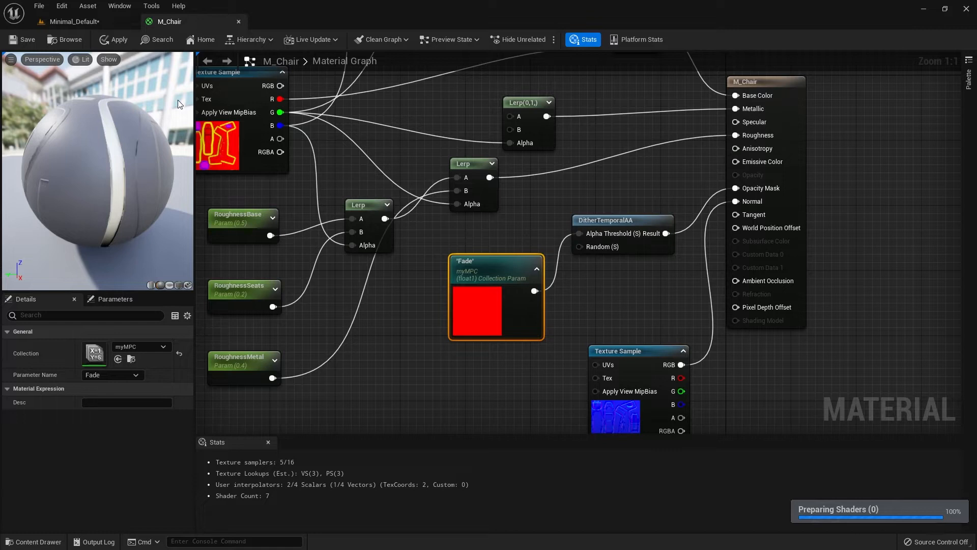
left_click(26, 40)
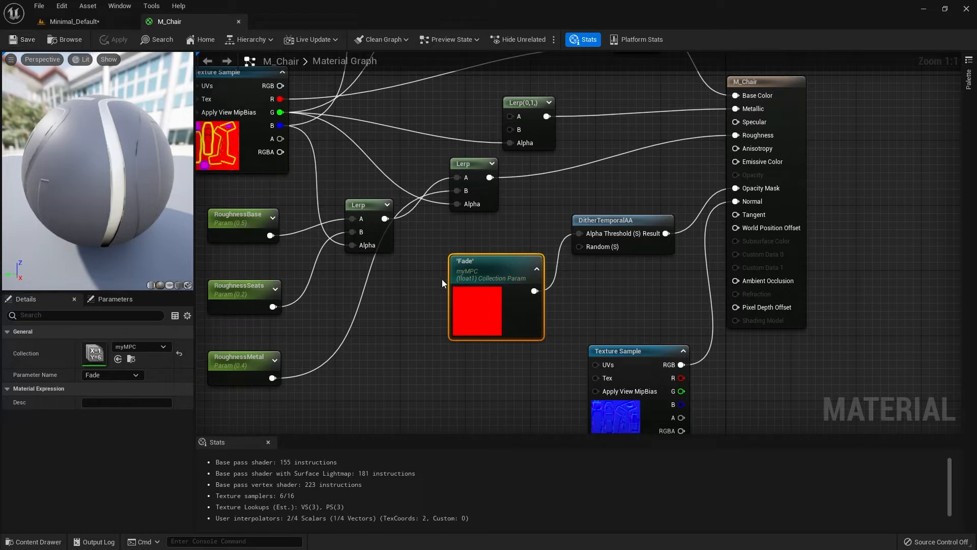
mouse_move(488, 272)
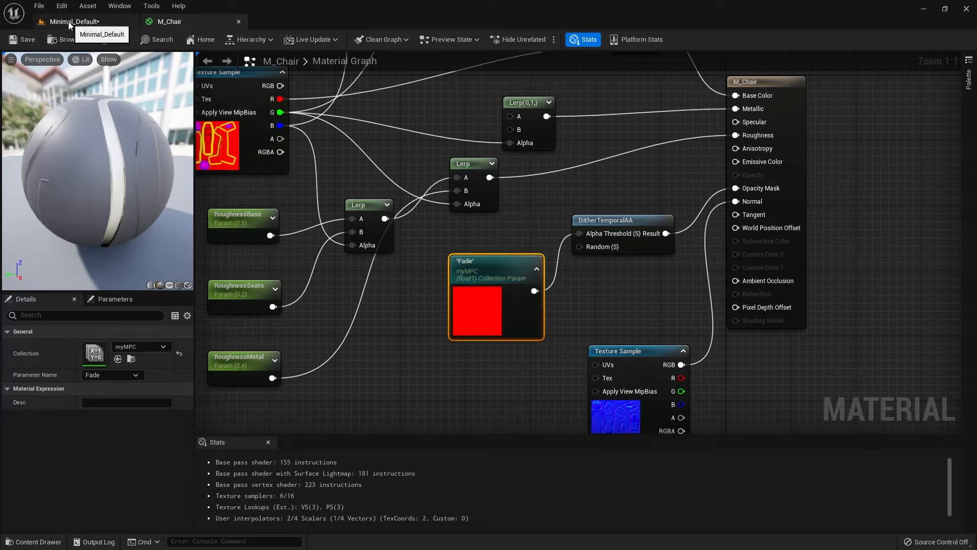
left_click(73, 22)
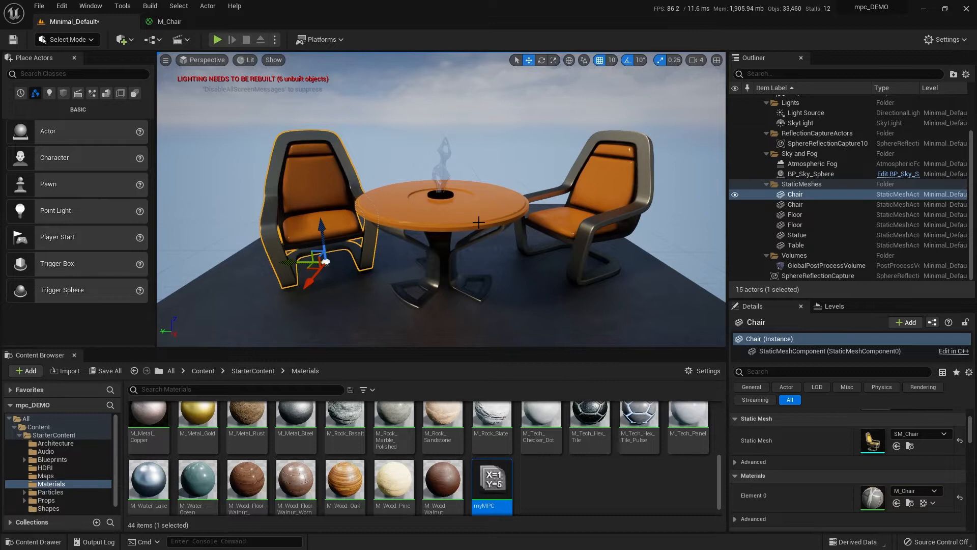
Open M_TableRound from the round table's Materials slot in the Details panel.
left_click(795, 245)
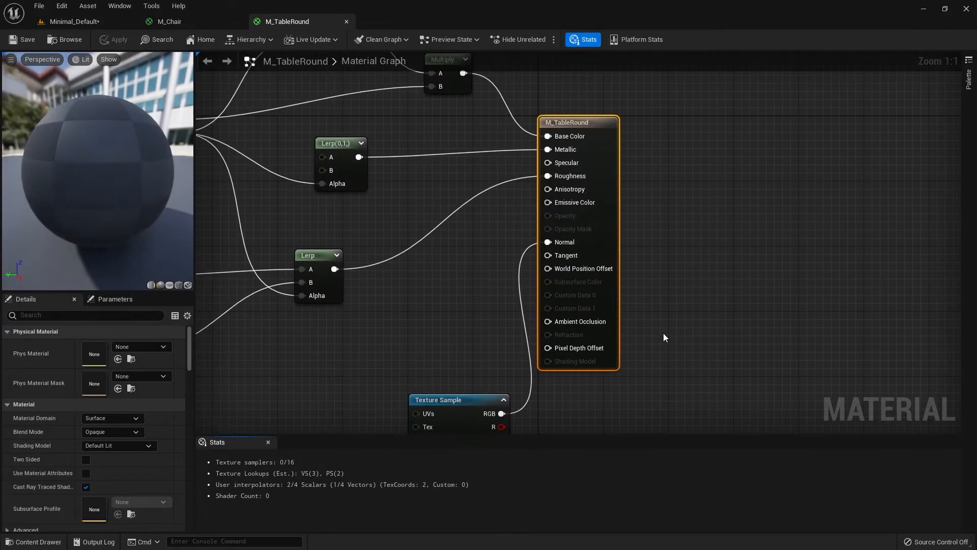
Set M_TableRound's blend mode to Masked and add a DitherTemporalAA node.
left_click(112, 432)
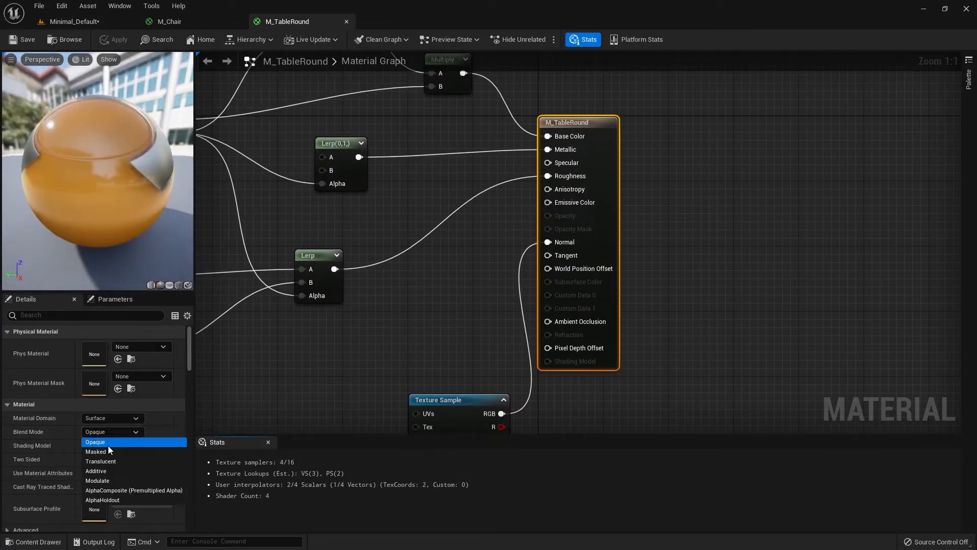
left_click(95, 450)
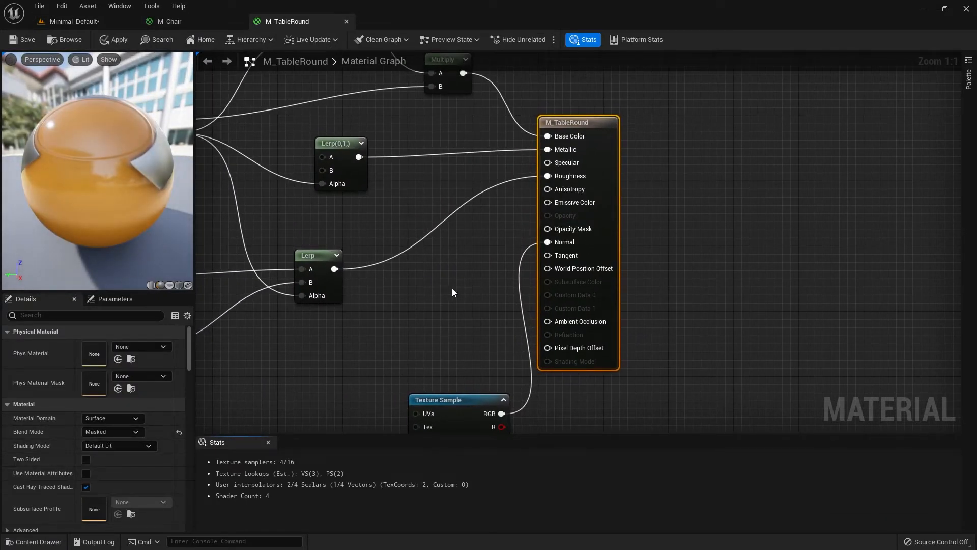
type("dit")
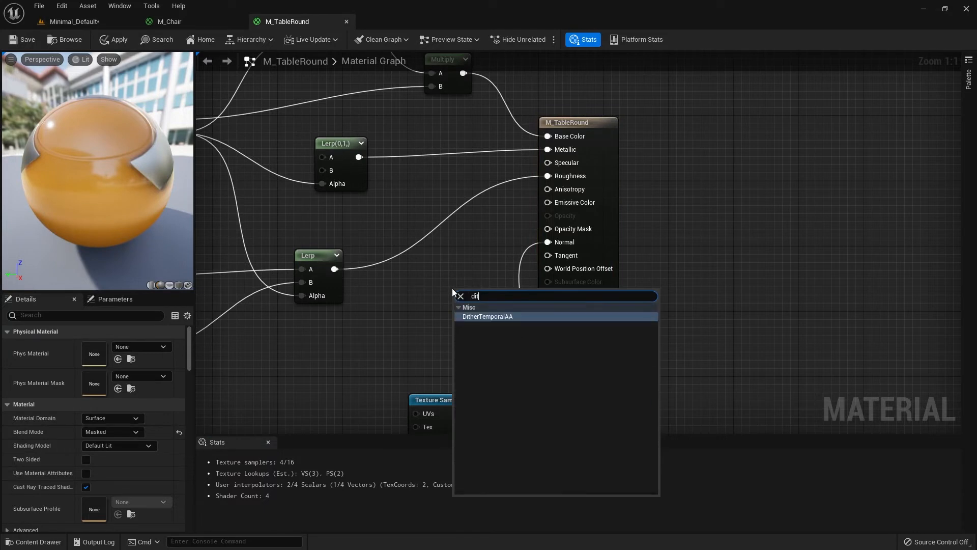
left_click(488, 316)
type("c")
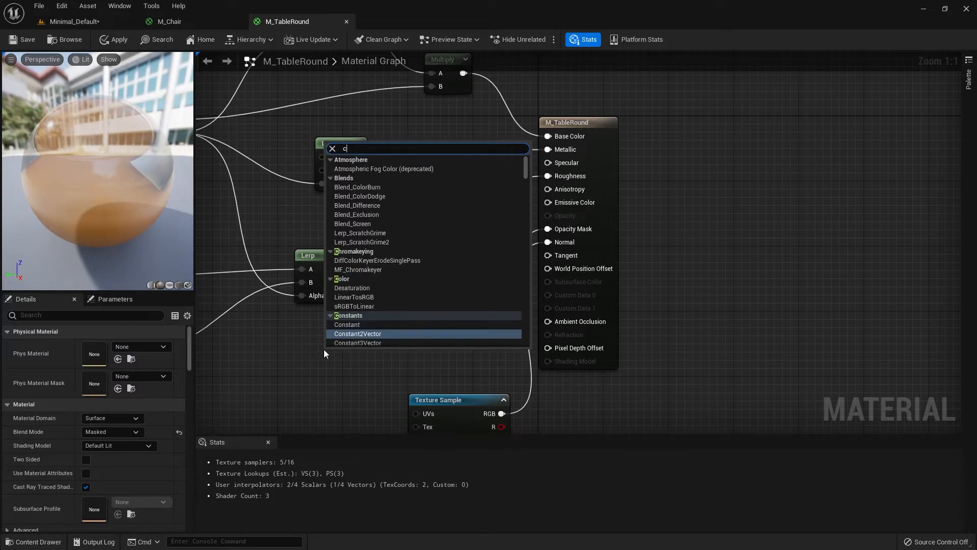
Add a myMPC Collection Parameter node reading Fade and apply the table material changes.
type("oll")
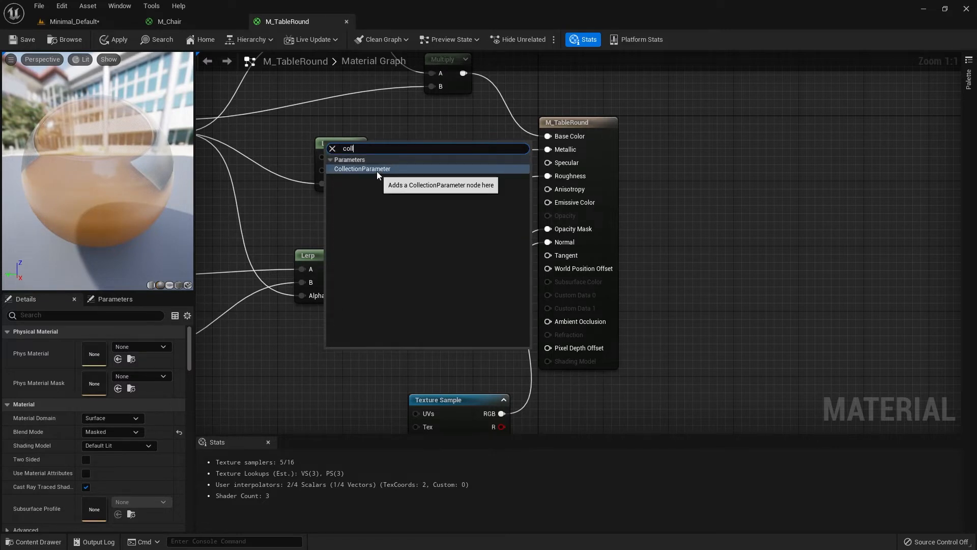
left_click(362, 168)
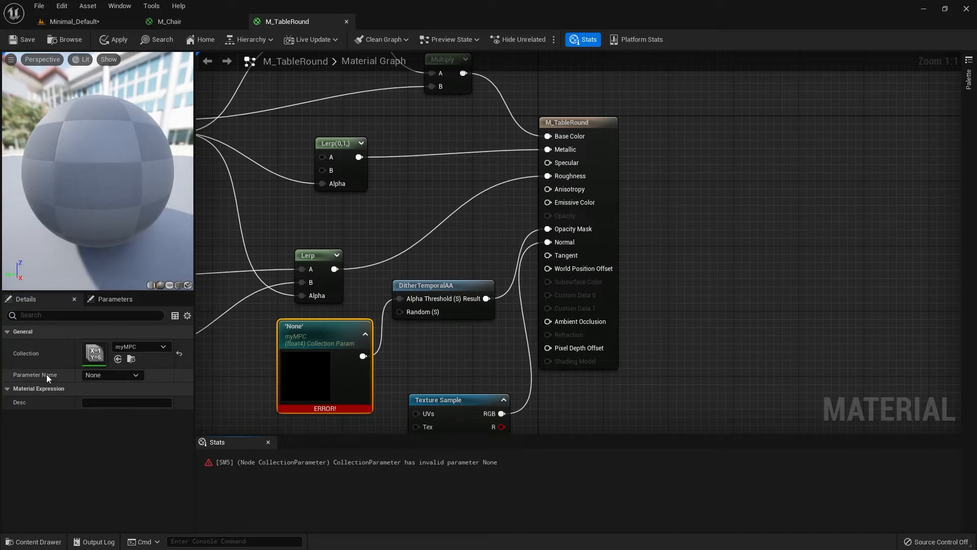
left_click(111, 374)
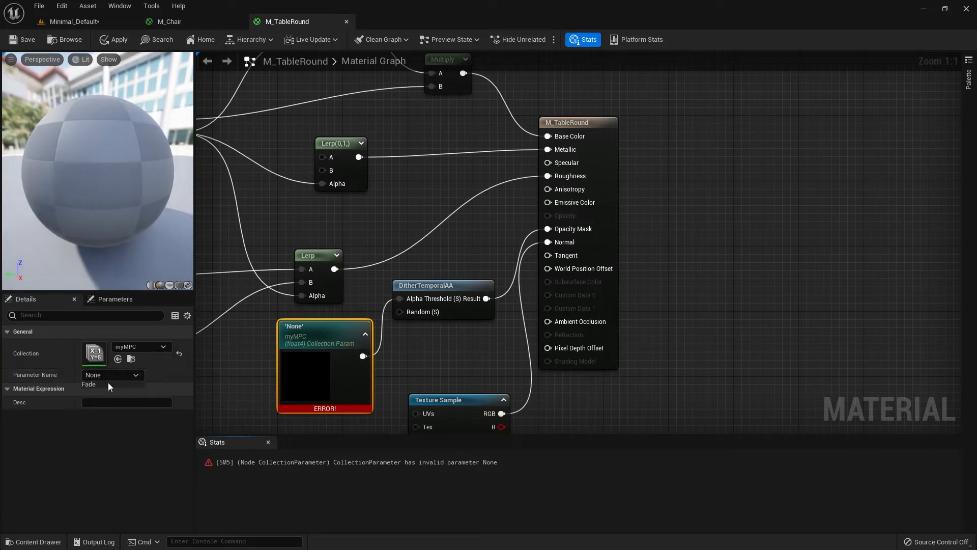
left_click(89, 384)
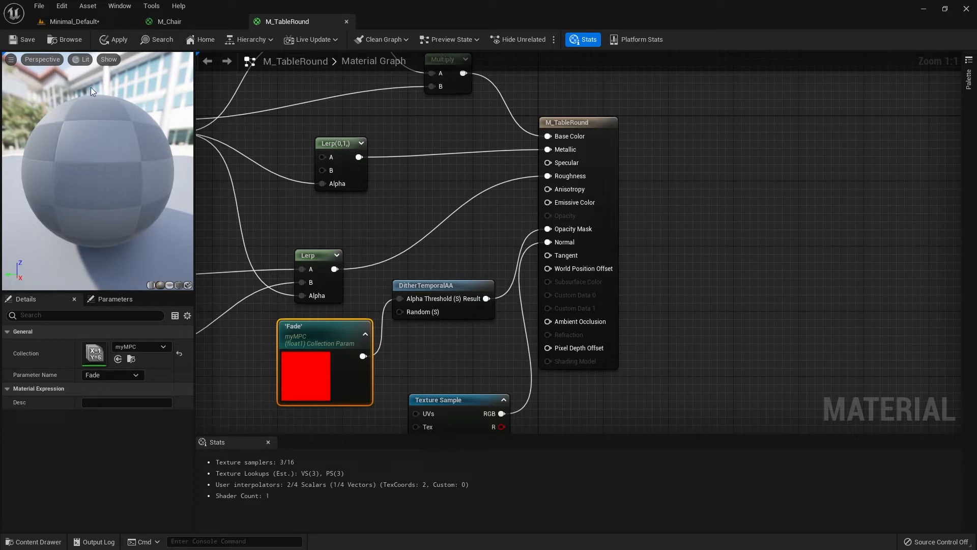
left_click(112, 39)
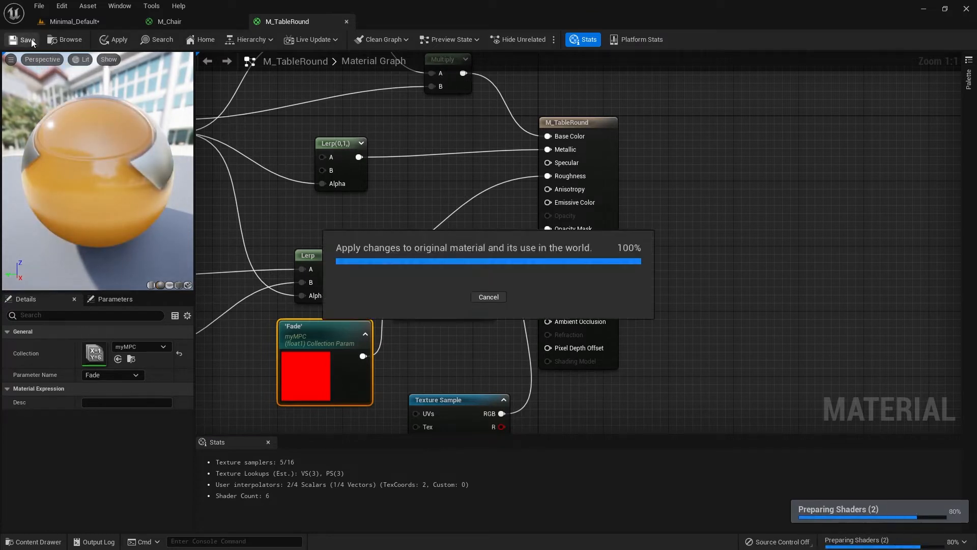
Create a NewLevelSequence asset in the Content folder and open it in the Sequencer.
left_click(71, 21)
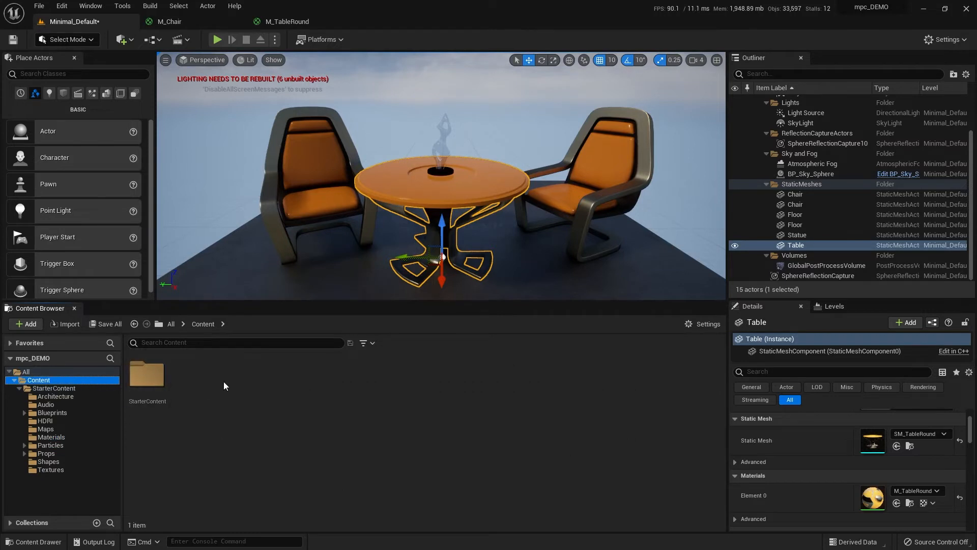
left_click(24, 323)
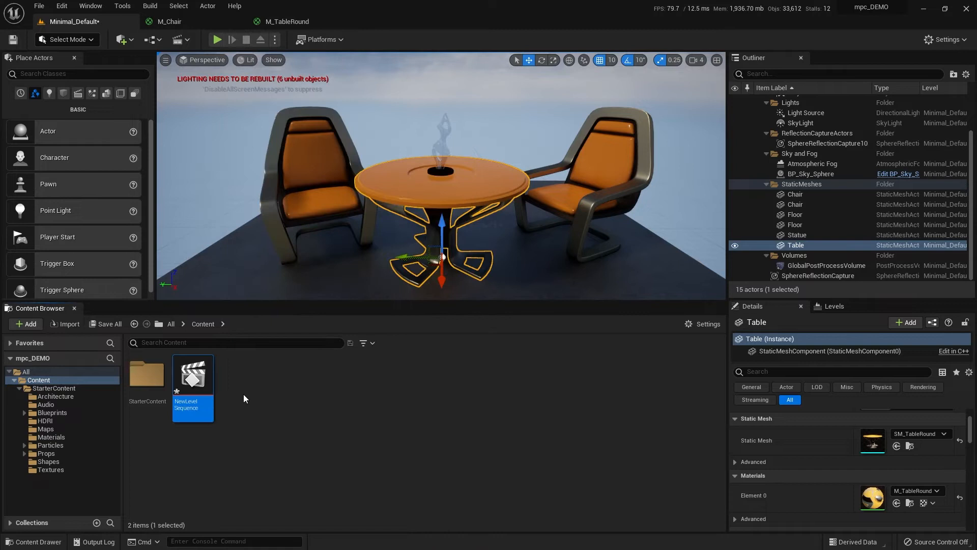
double_click(193, 377)
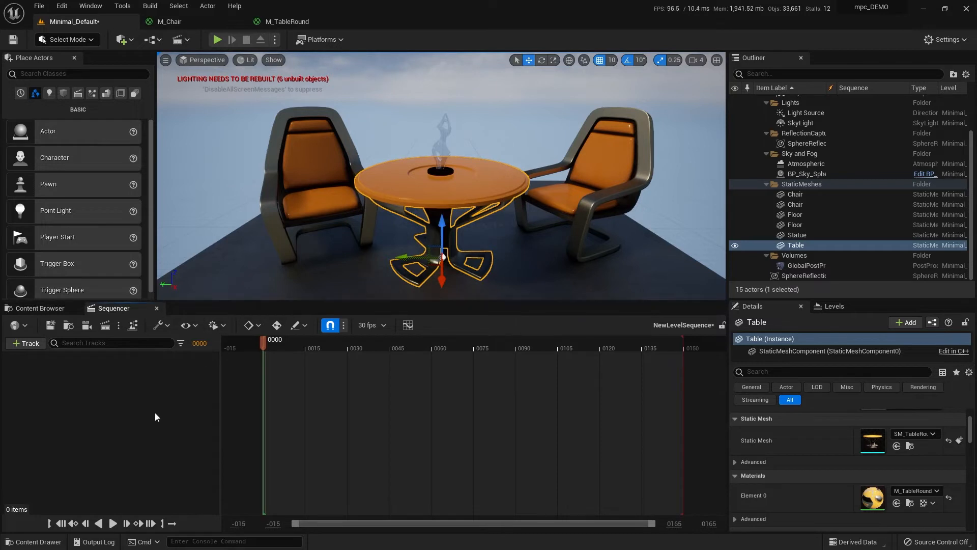
mouse_move(152, 420)
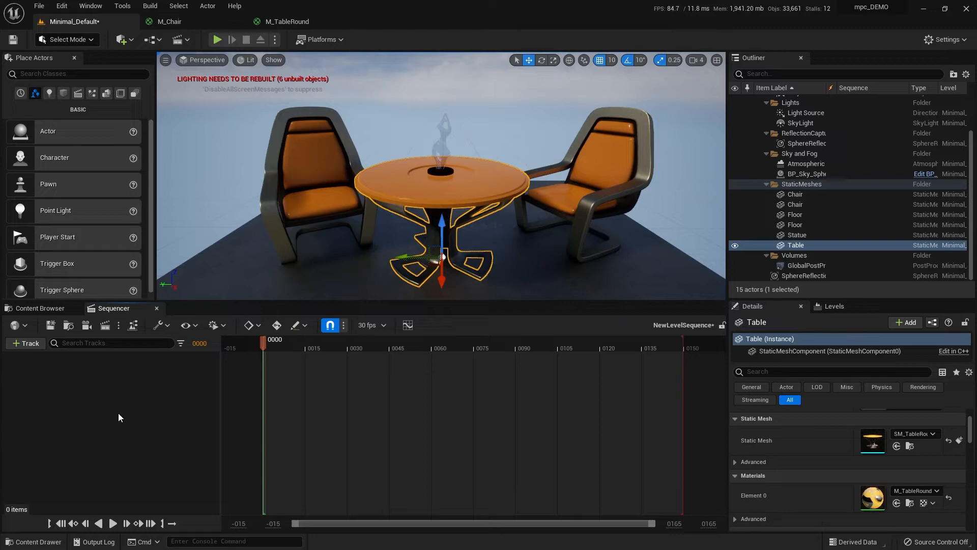
Drag myMPC from StarterContent Materials into the Sequencer as a track.
left_click(40, 308)
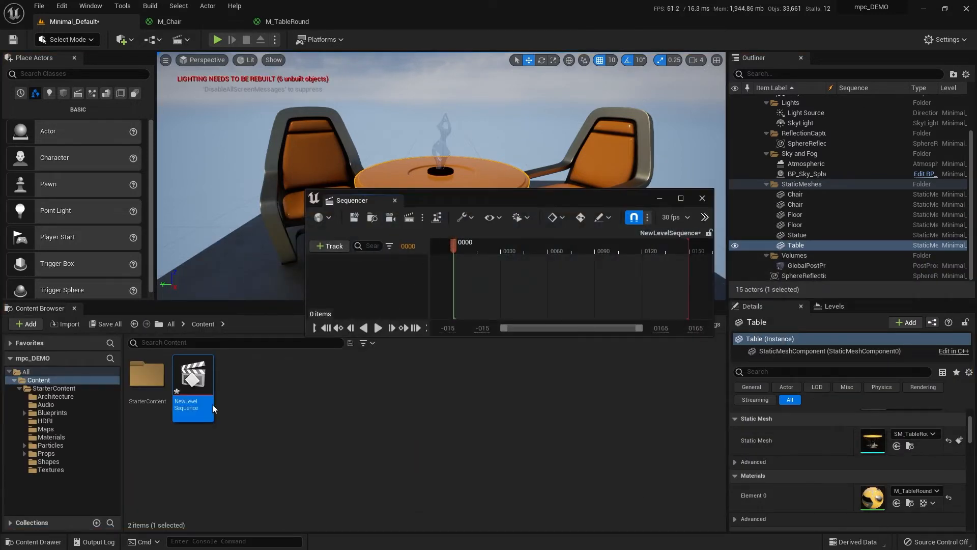
left_click(51, 437)
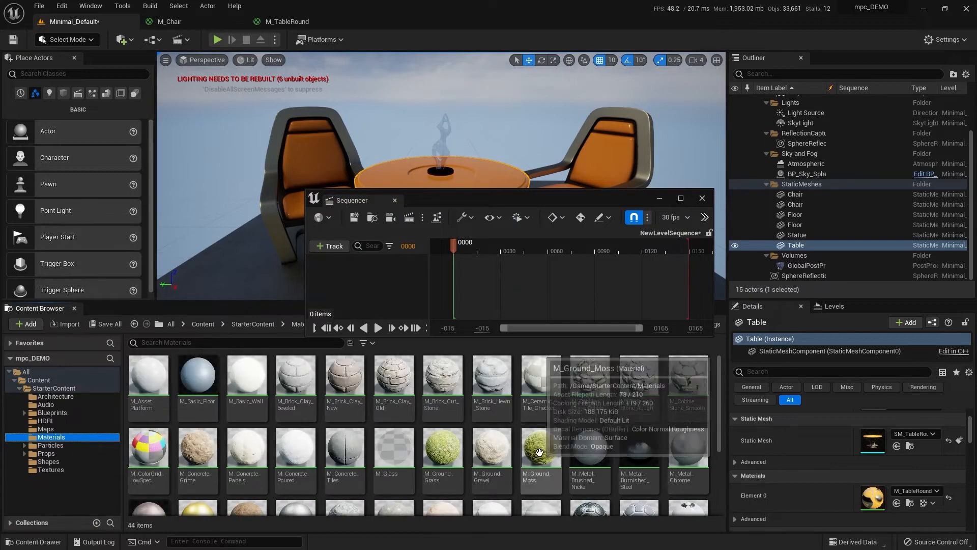
scroll("down", 3)
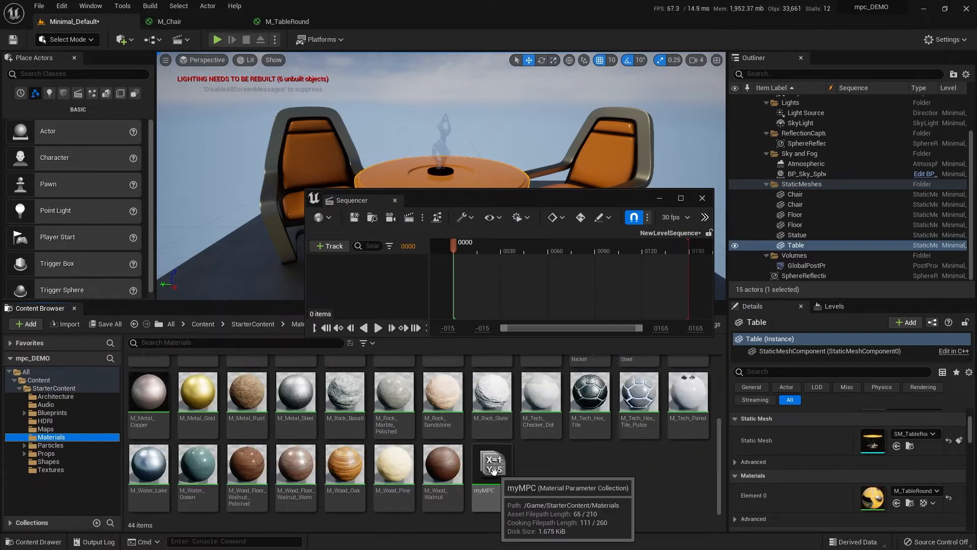
left_click_drag(492, 465, 402, 299)
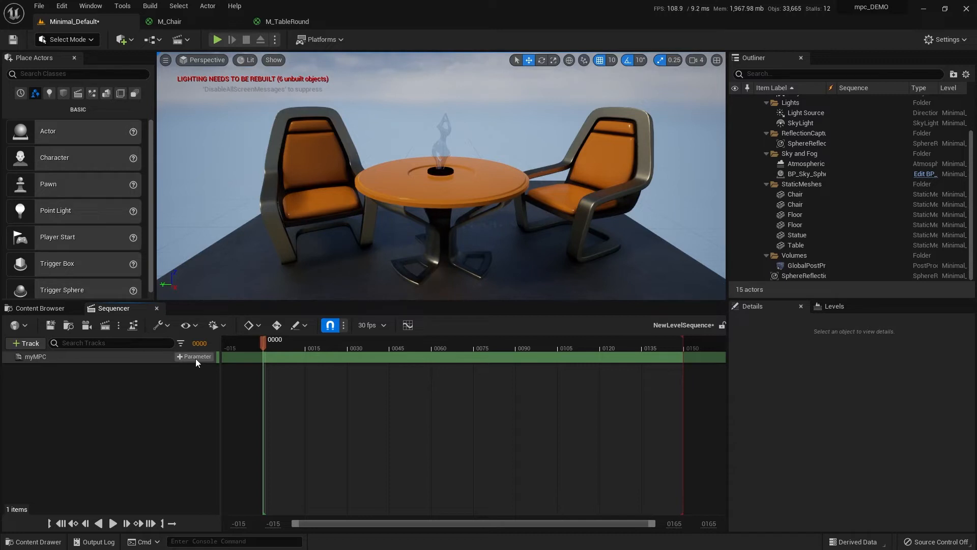
Add a Fade track under myMPC and key its value 1.0 at the start.
left_click(195, 356)
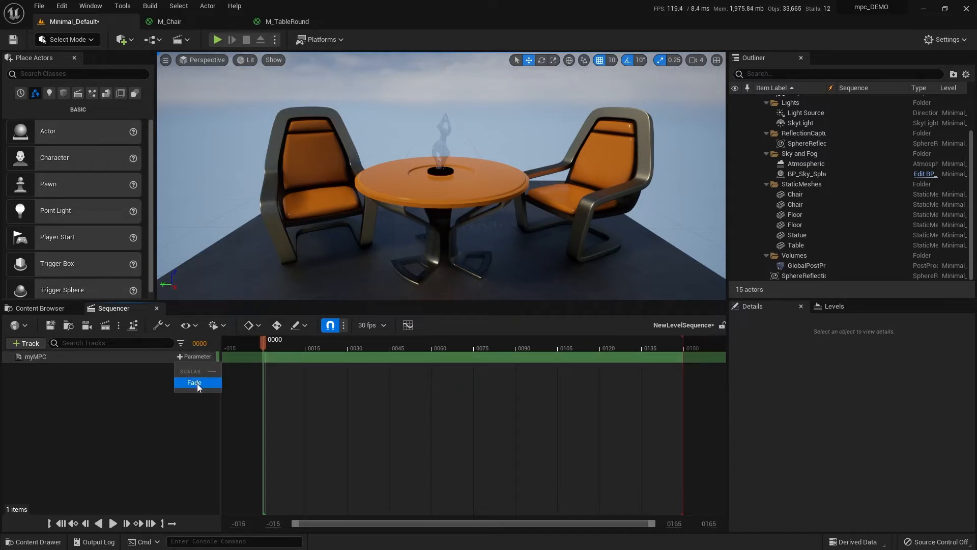
left_click(193, 381)
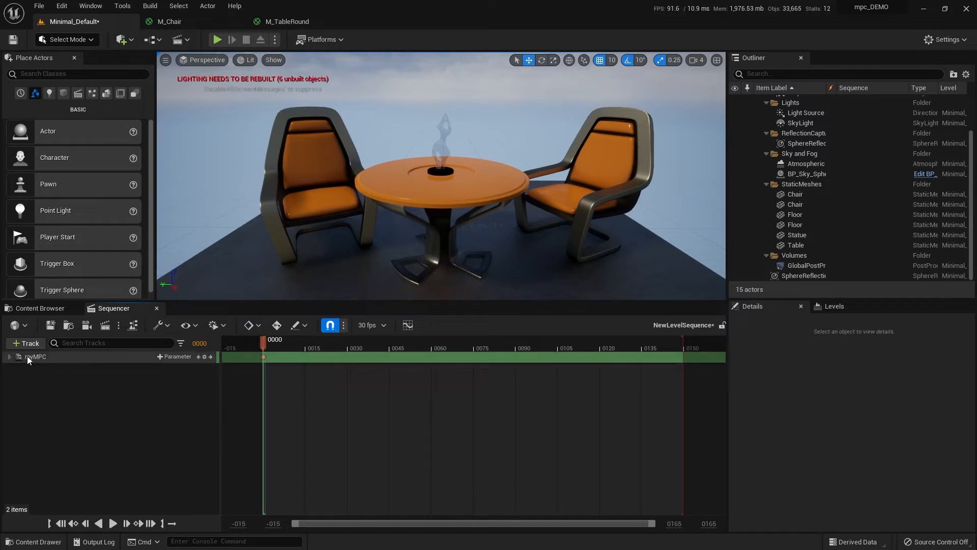
left_click(9, 357)
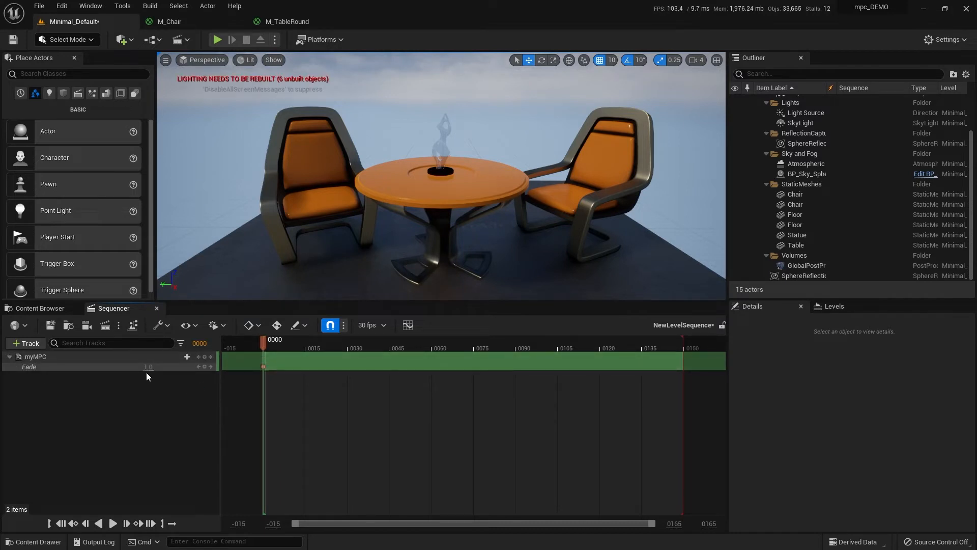
left_click(348, 343)
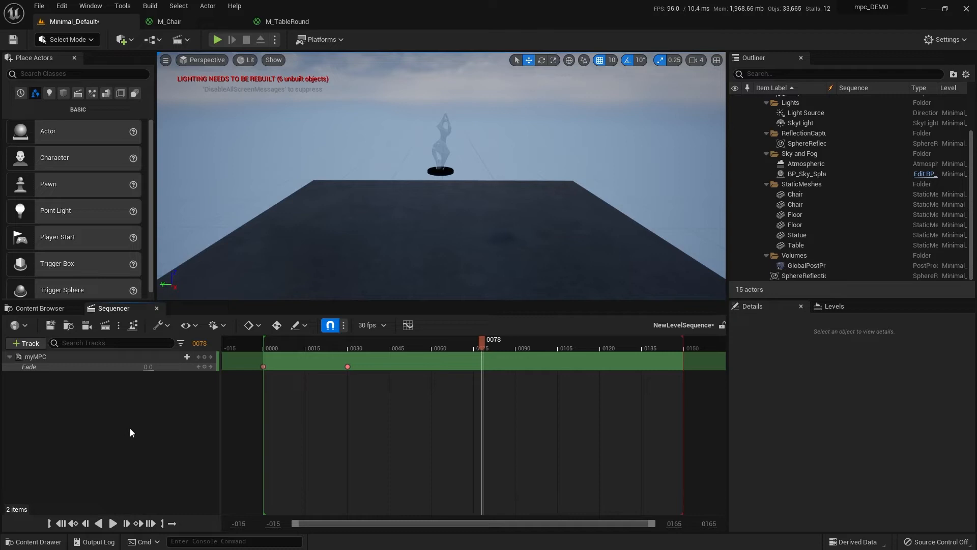
mouse_move(87, 381)
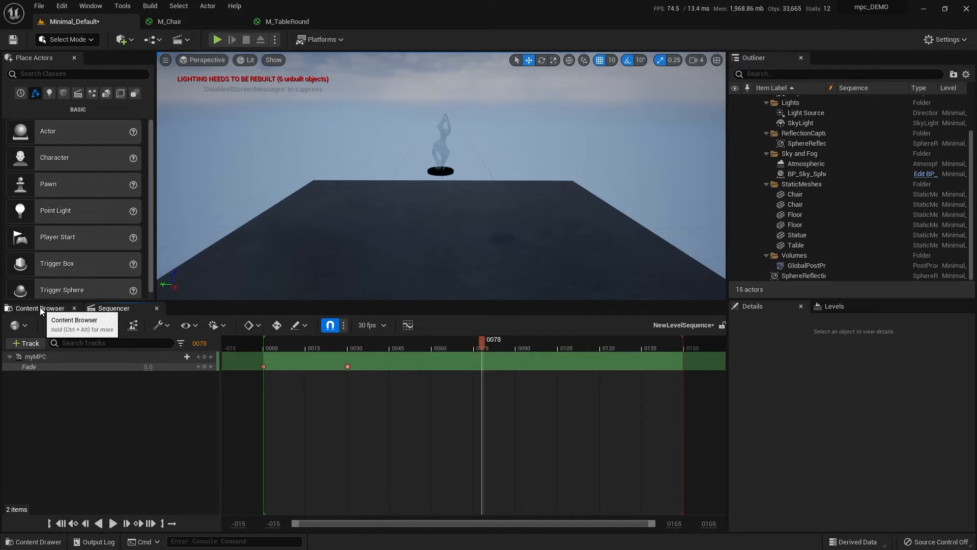
Open myMPC from the Content Browser Materials folder for editing.
left_click(39, 308)
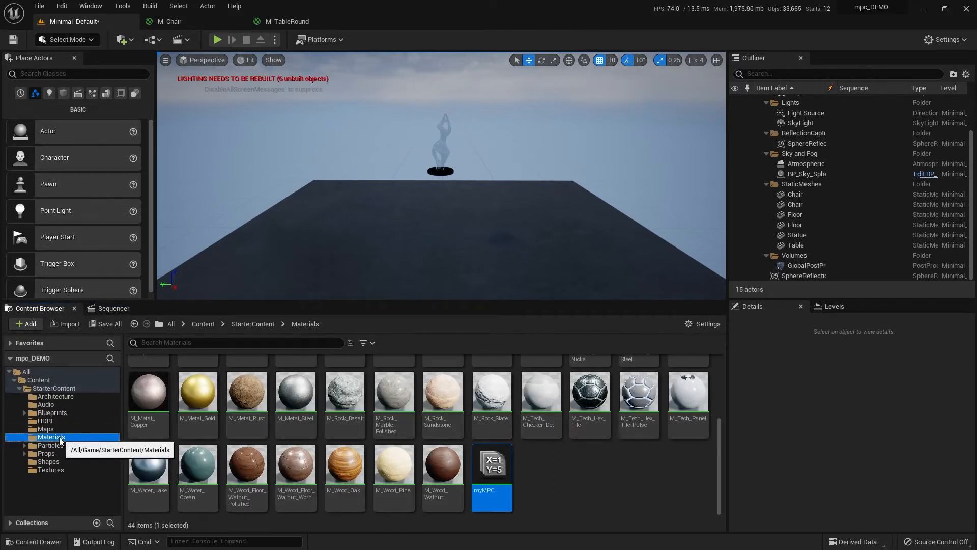
mouse_move(492, 462)
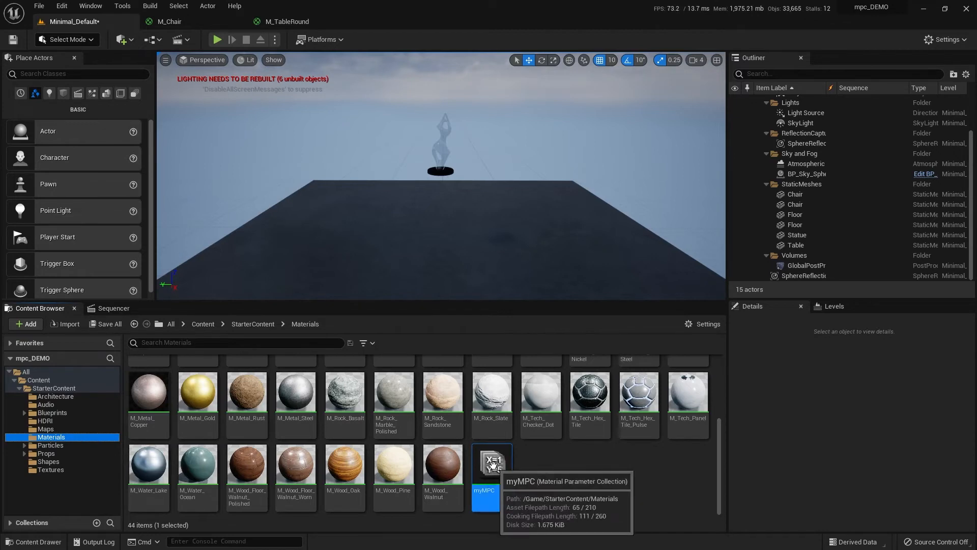
double_click(492, 461)
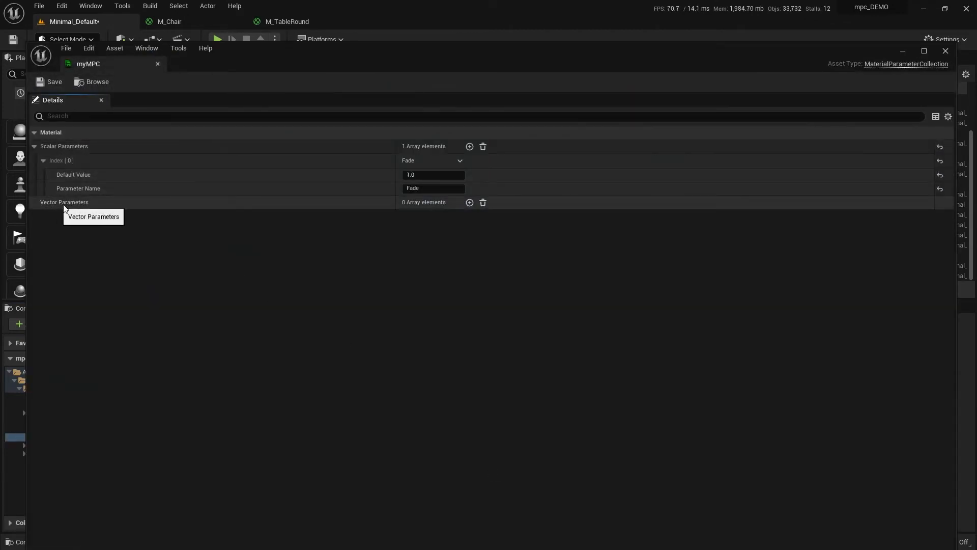
Add a vector parameter to myMPC and name it MyColor.
left_click(469, 201)
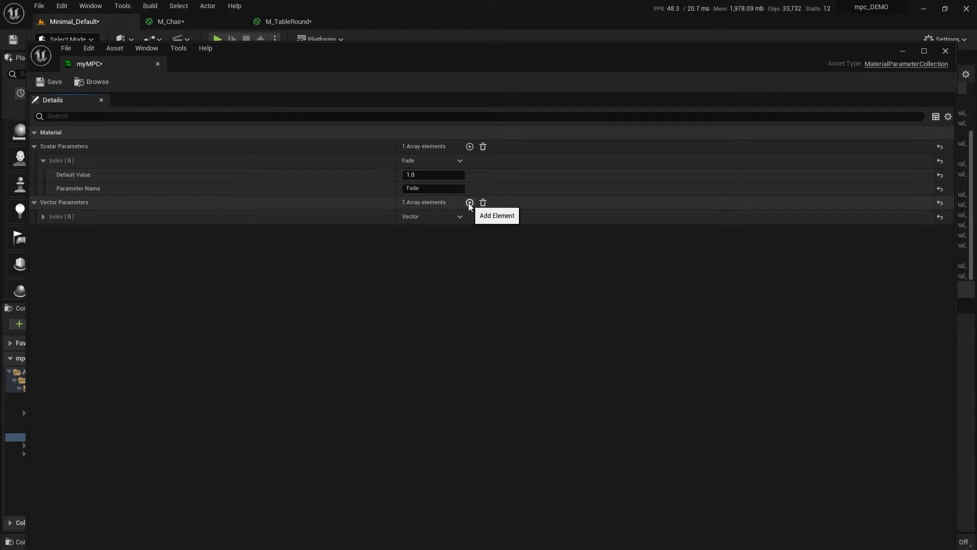
left_click(43, 216)
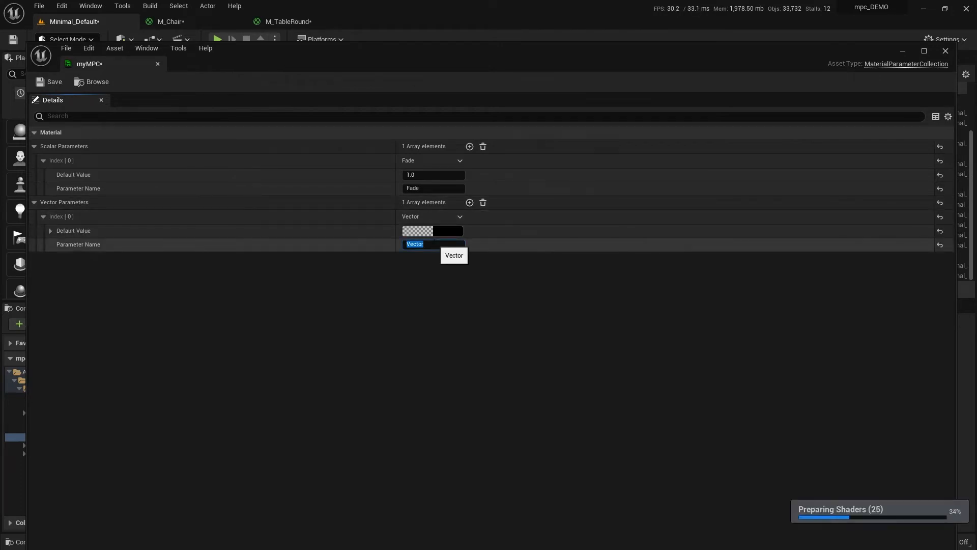
type("MyColor")
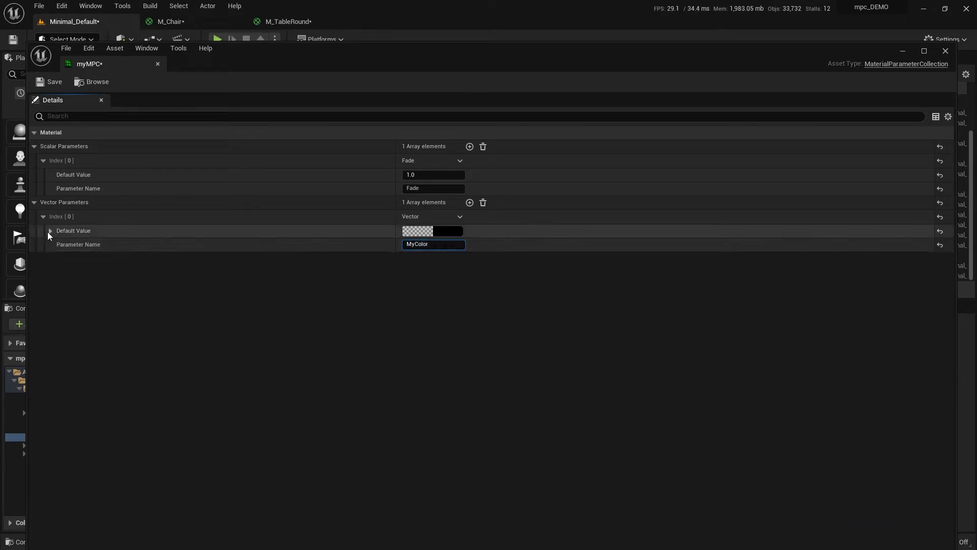
left_click(51, 231)
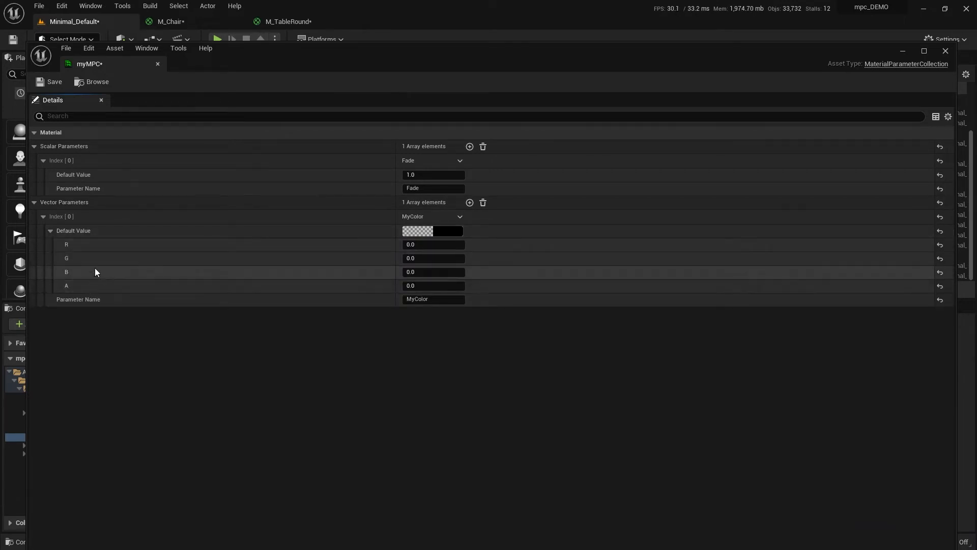
mouse_move(90, 254)
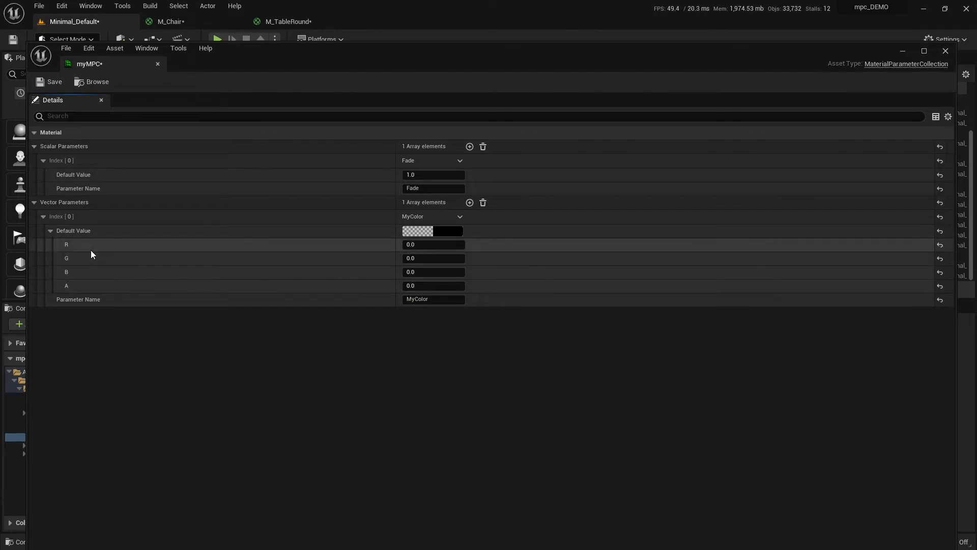
mouse_move(90, 290)
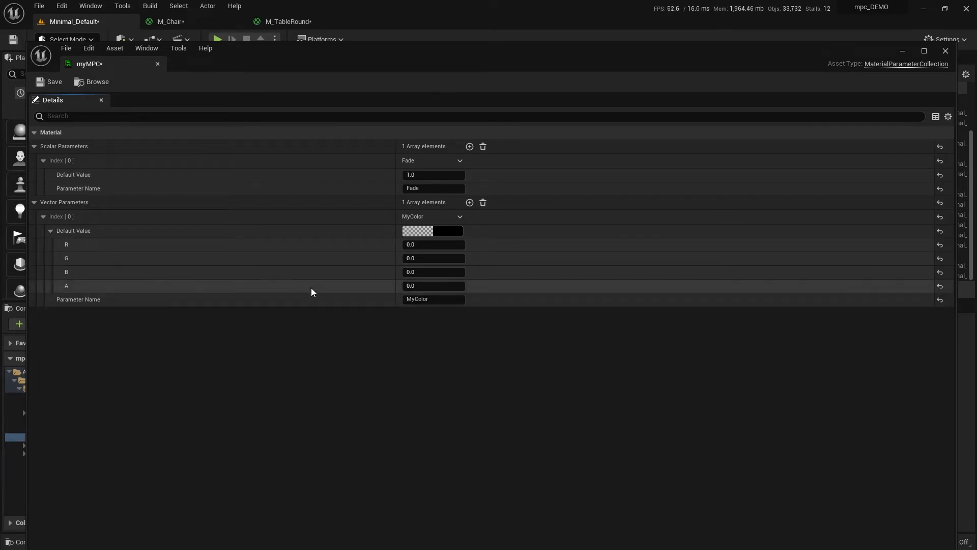
mouse_move(429, 258)
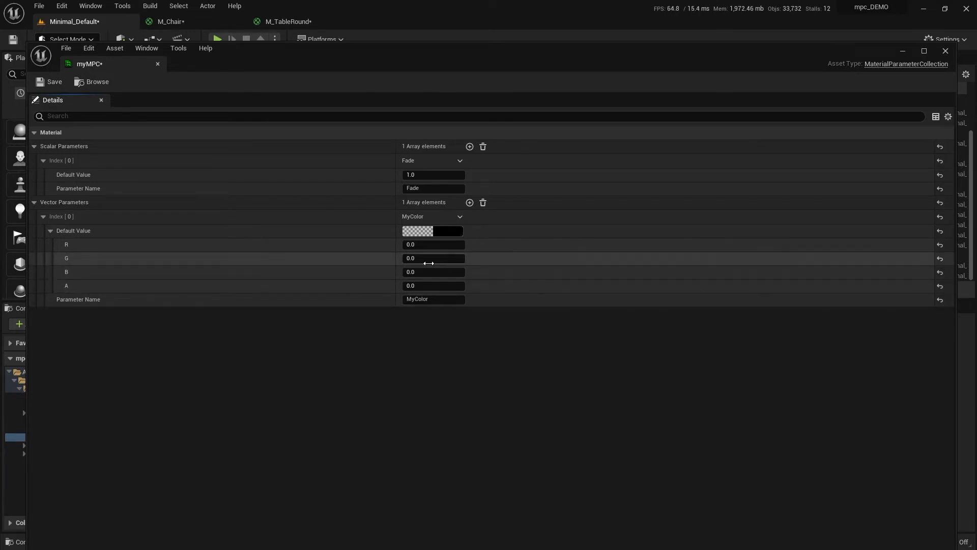
Set MyColor's default value to R=1.0, A=1.0 (solid red) and return to M_Chair.
left_click(433, 243)
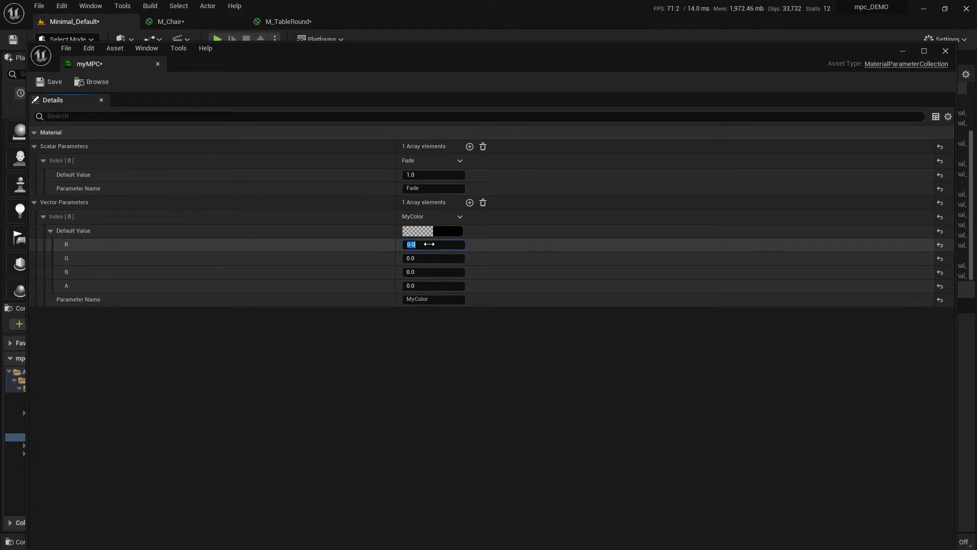
type("1.0")
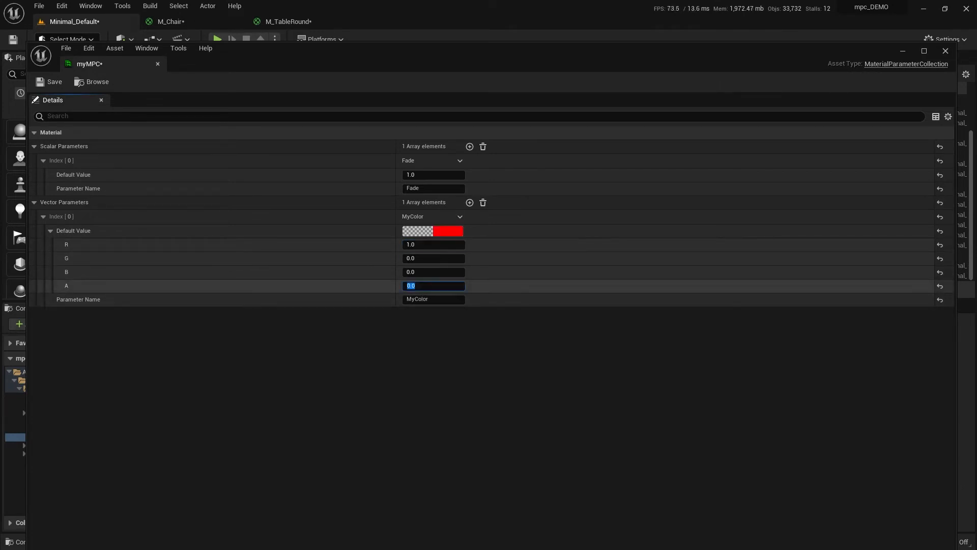
type("1.0")
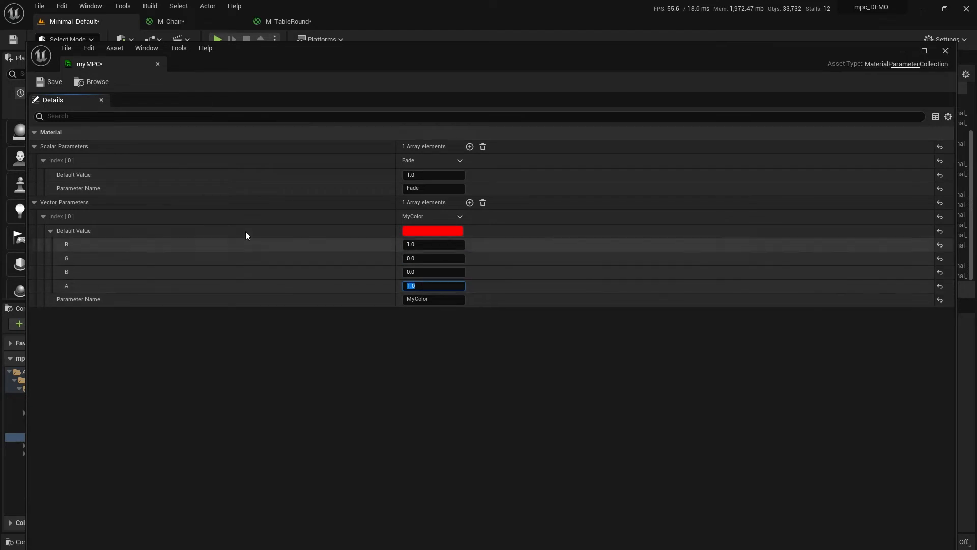
left_click(54, 81)
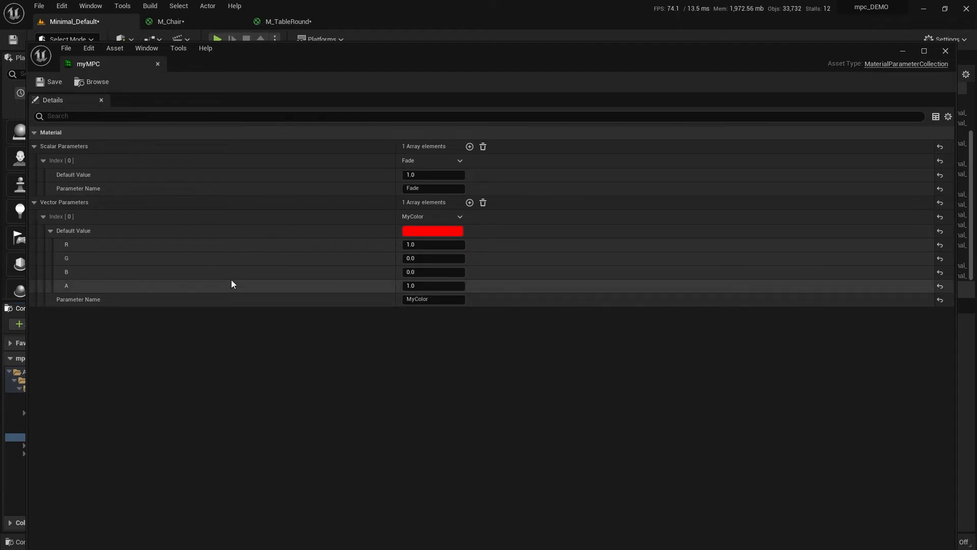
mouse_move(176, 85)
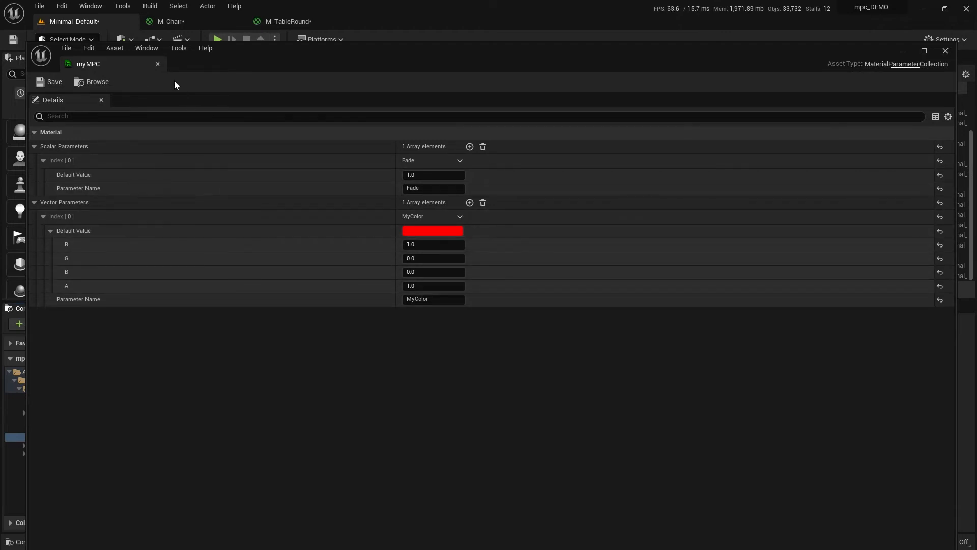
left_click(168, 22)
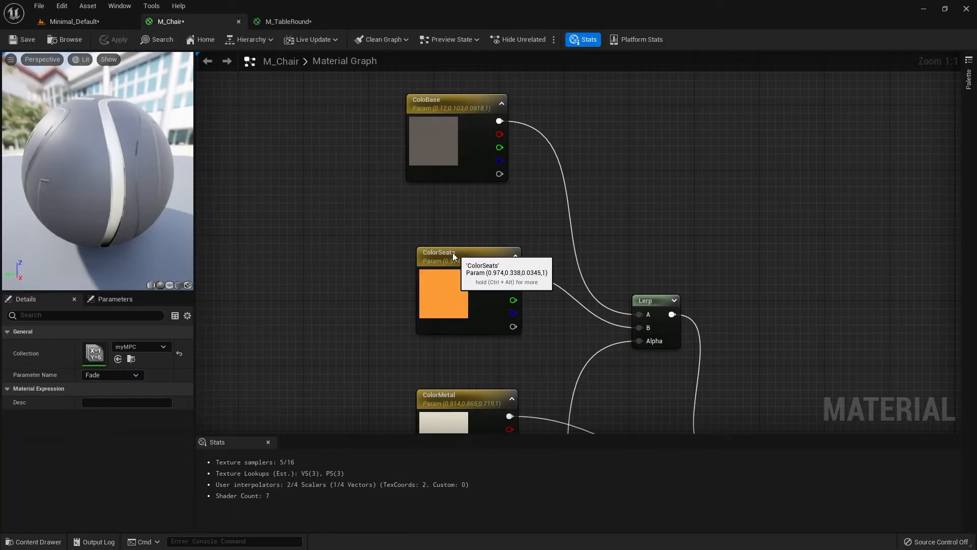
Add a Collection Parameter node in M_Chair reading MyColor from myMPC.
left_click_drag(454, 255, 293, 327)
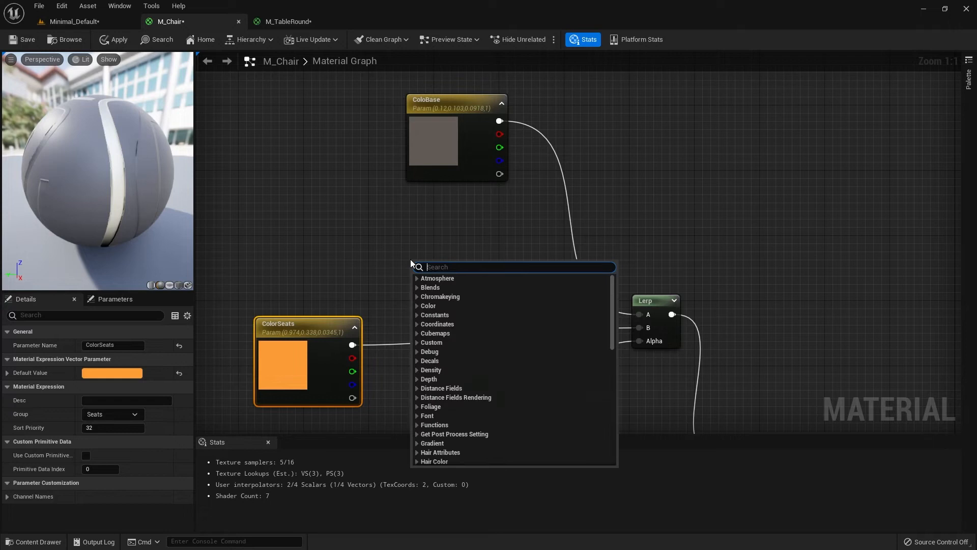
type("col")
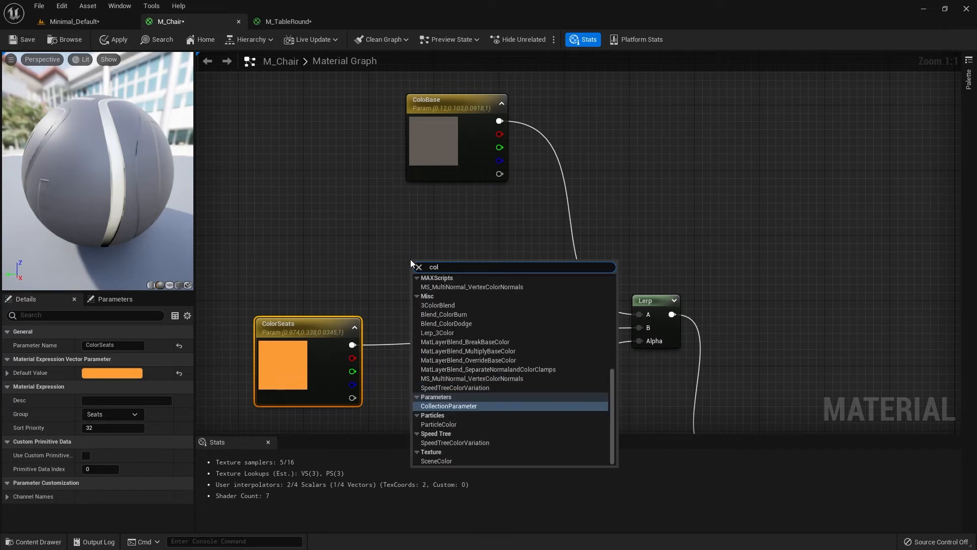
left_click(448, 406)
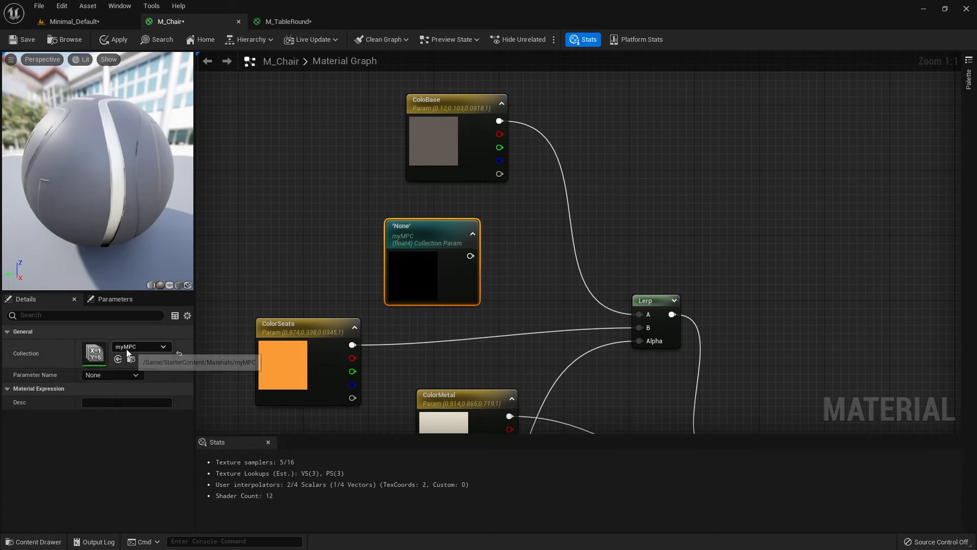
left_click(112, 374)
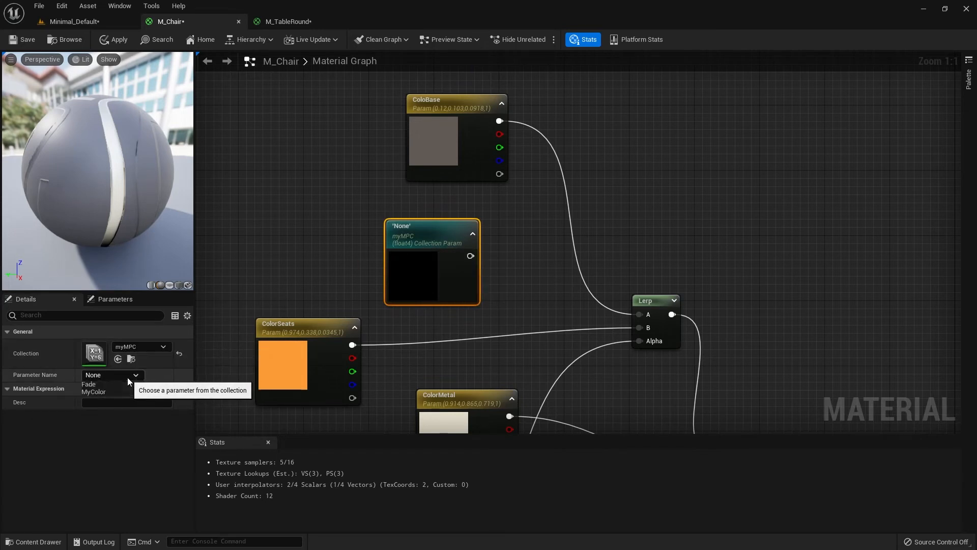
left_click(93, 392)
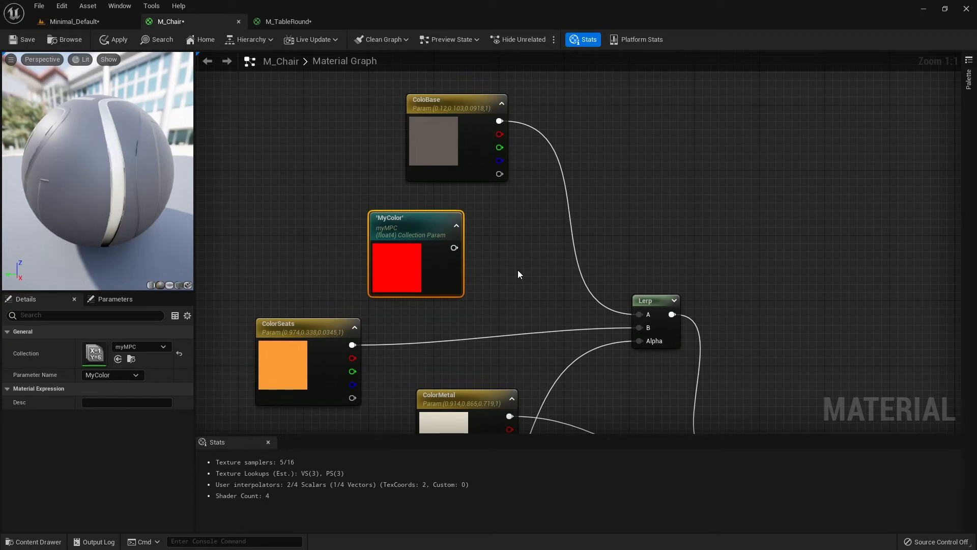
Wire MyColor's output into the Lerp's B input in place of ColorSeats.
left_click_drag(454, 247, 632, 327)
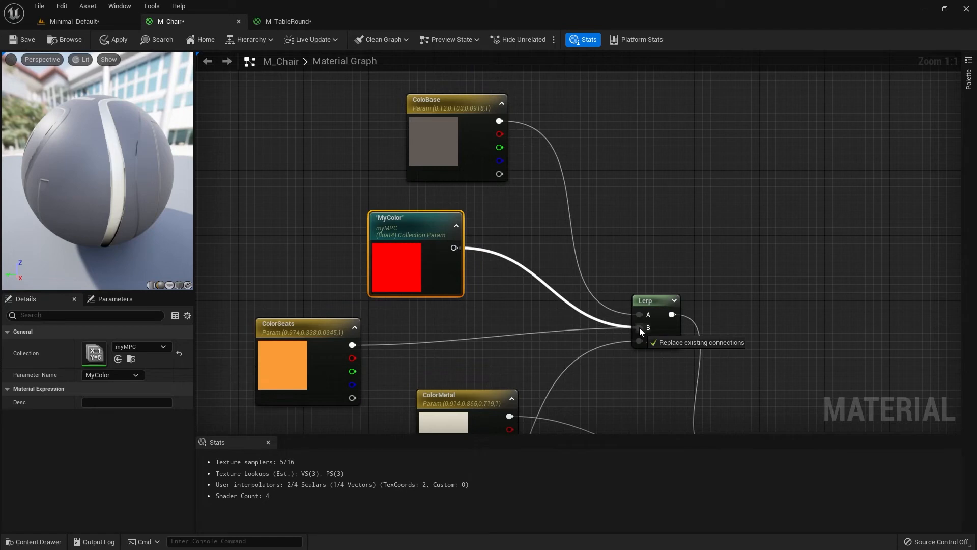
left_click(640, 341)
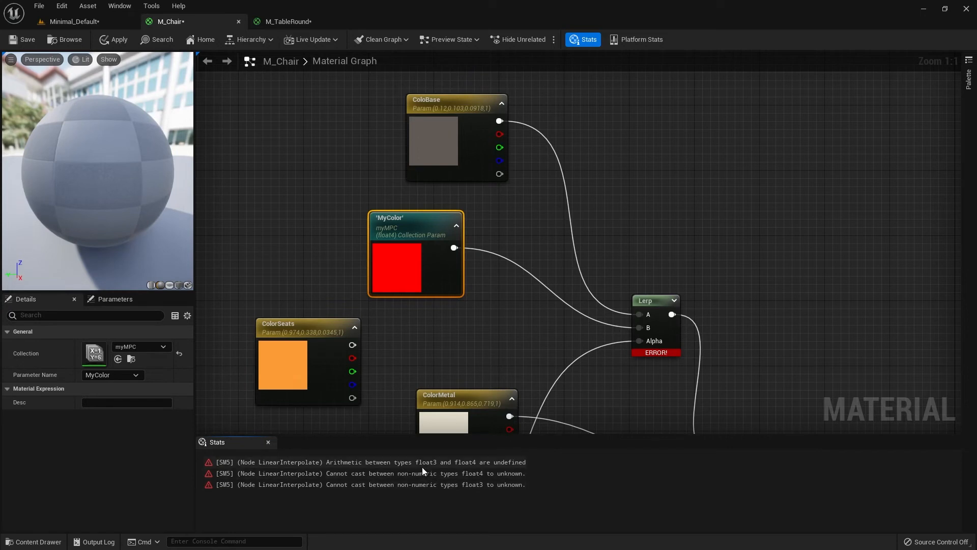
mouse_move(432, 231)
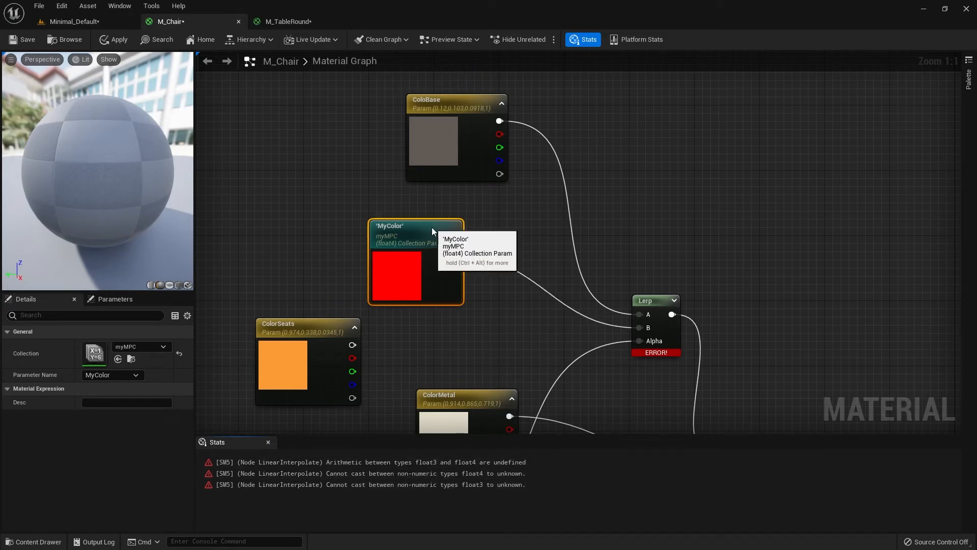
left_click(436, 87)
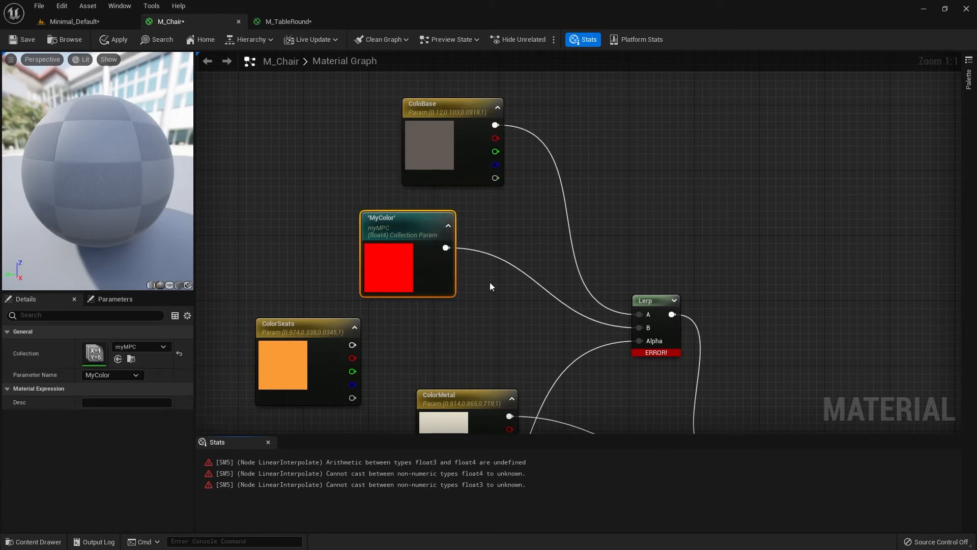
mouse_move(494, 280)
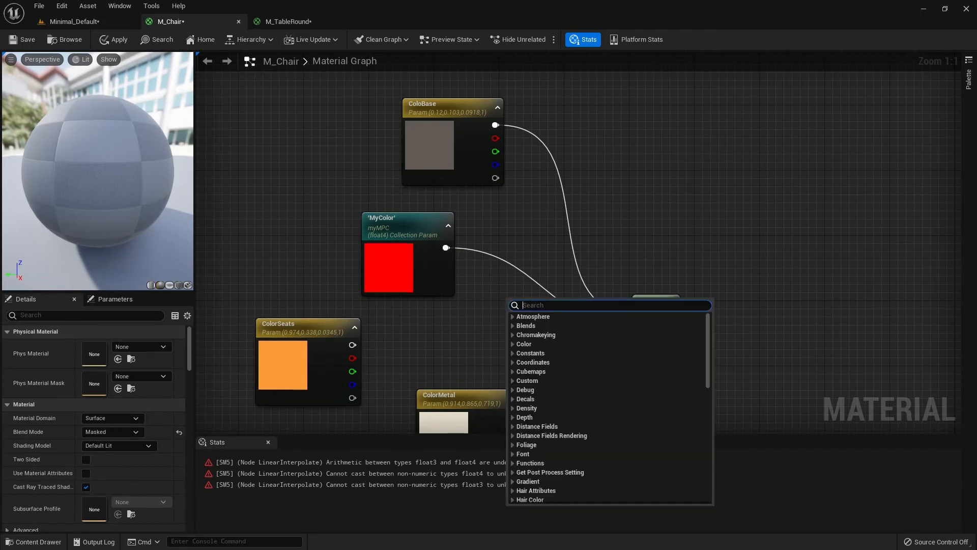
Insert an RGB Component Mask between MyColor and the Lerp, then apply and save M_Chair.
type("comp")
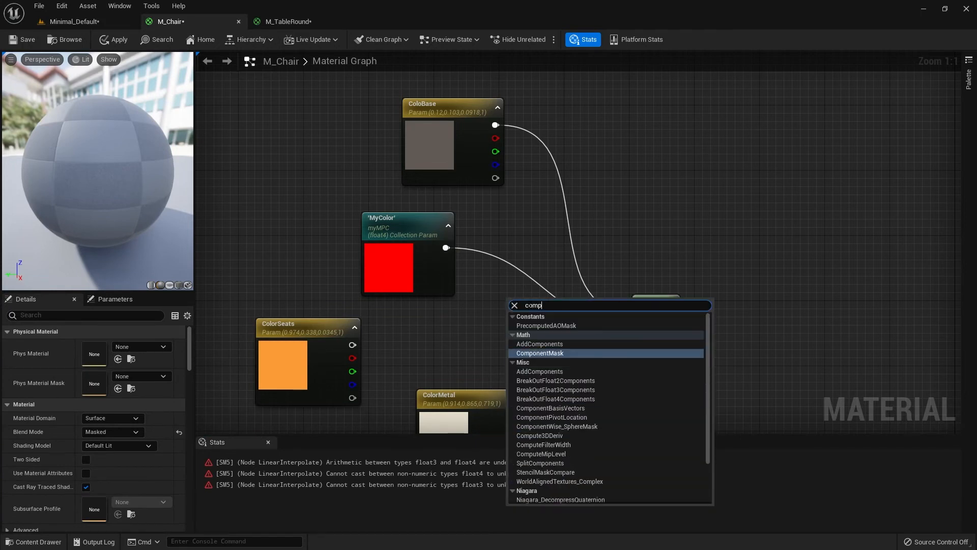
left_click(539, 353)
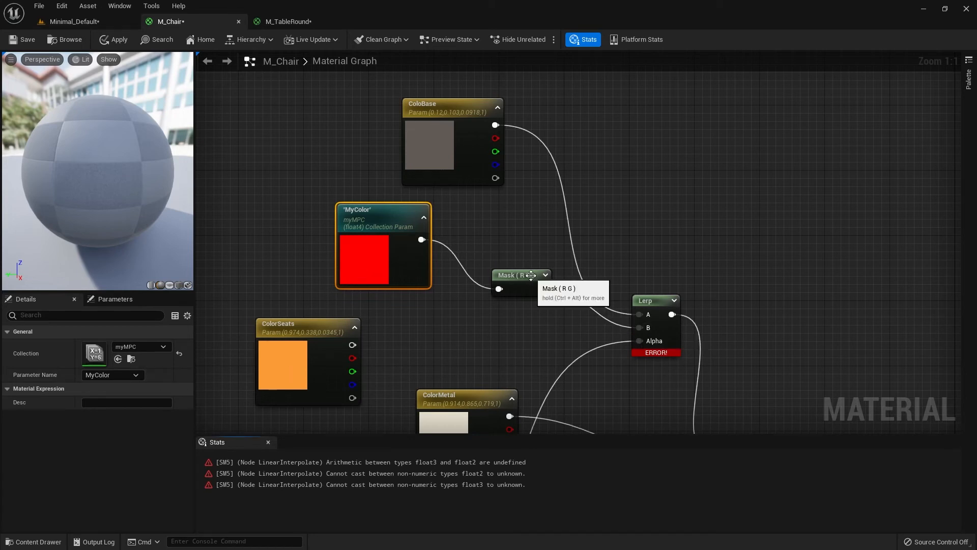
left_click(520, 275)
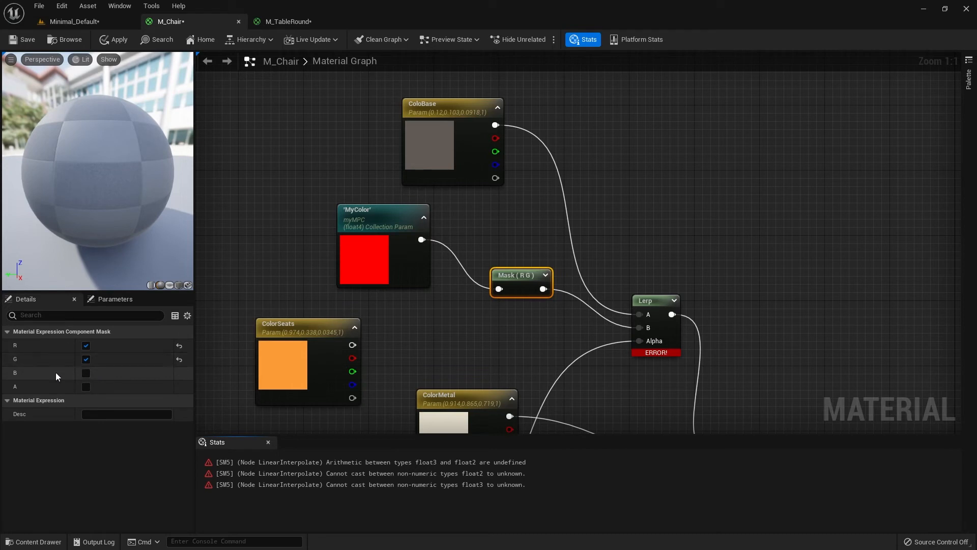
left_click(86, 372)
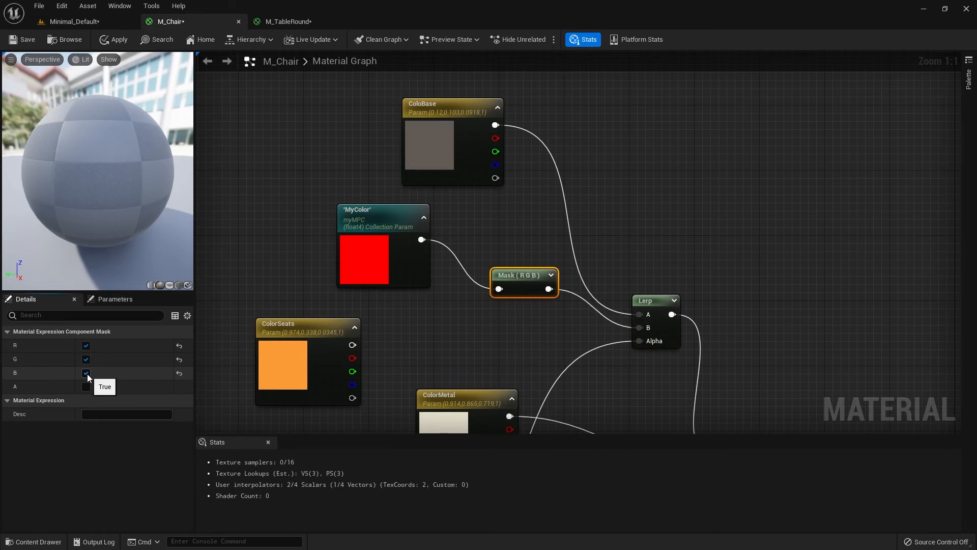
left_click(85, 372)
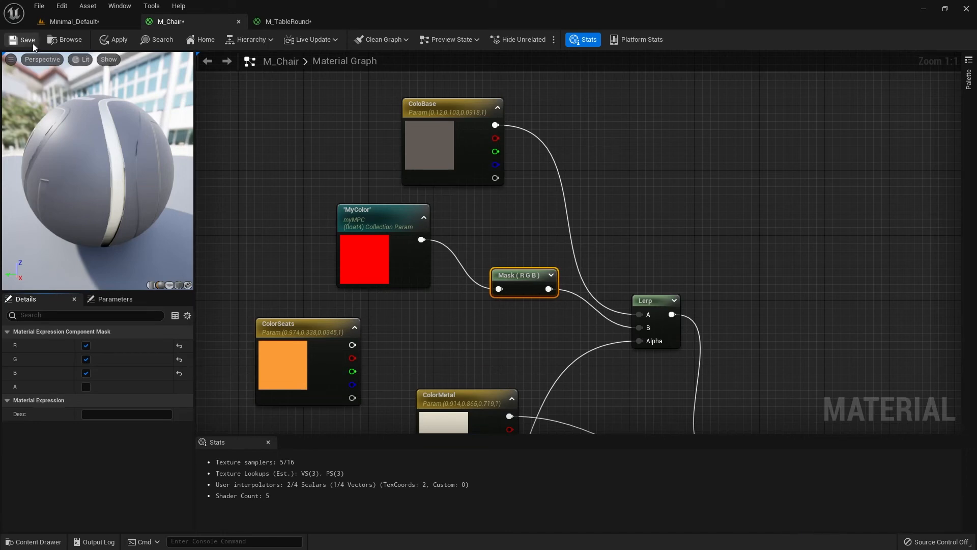
left_click(75, 22)
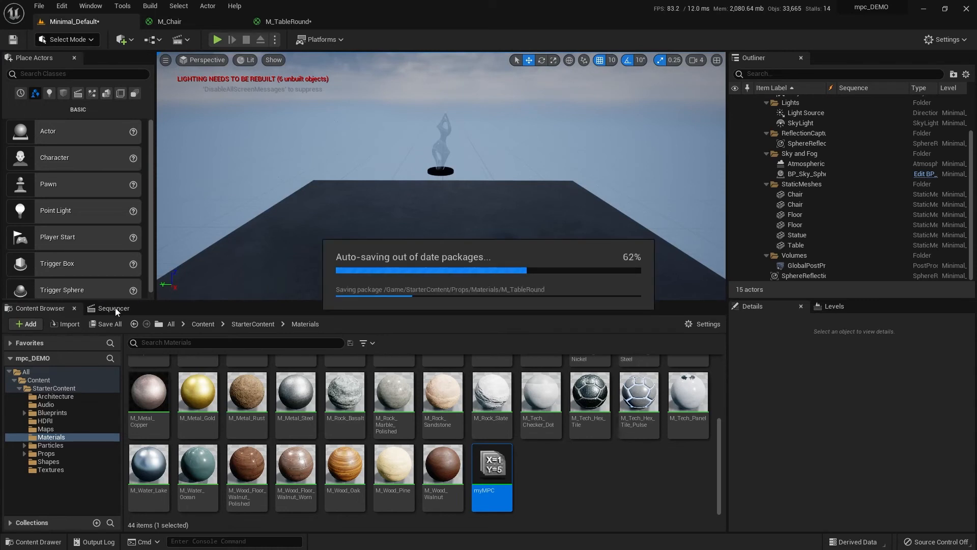
Rewind the sequencer to frame 0, add a MyColor track under myMPC and remove the Fade track.
left_click(113, 308)
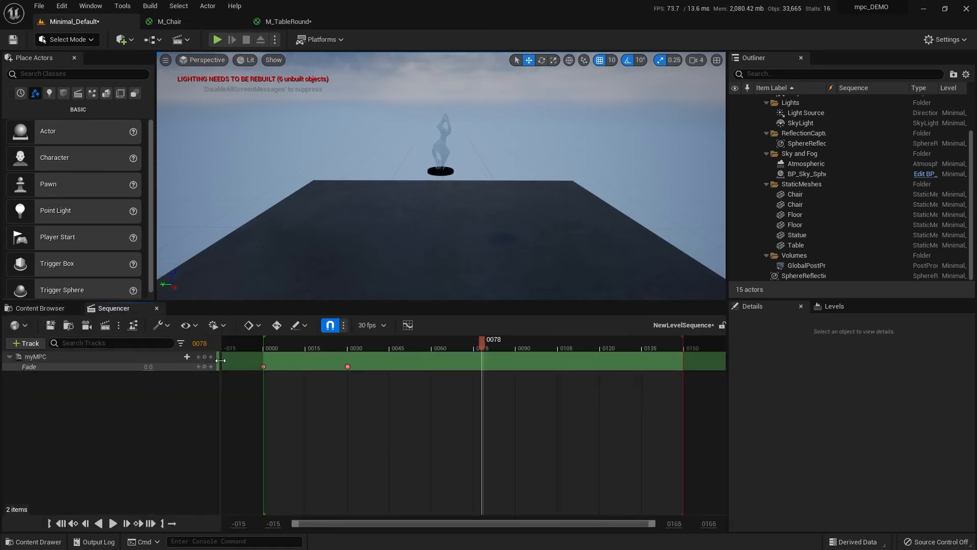
left_click_drag(482, 345, 309, 345)
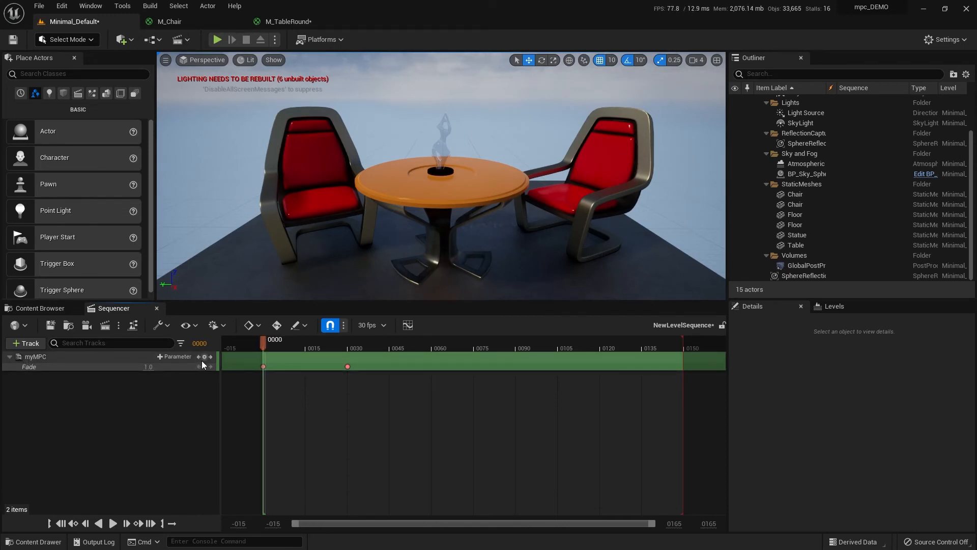
left_click(176, 356)
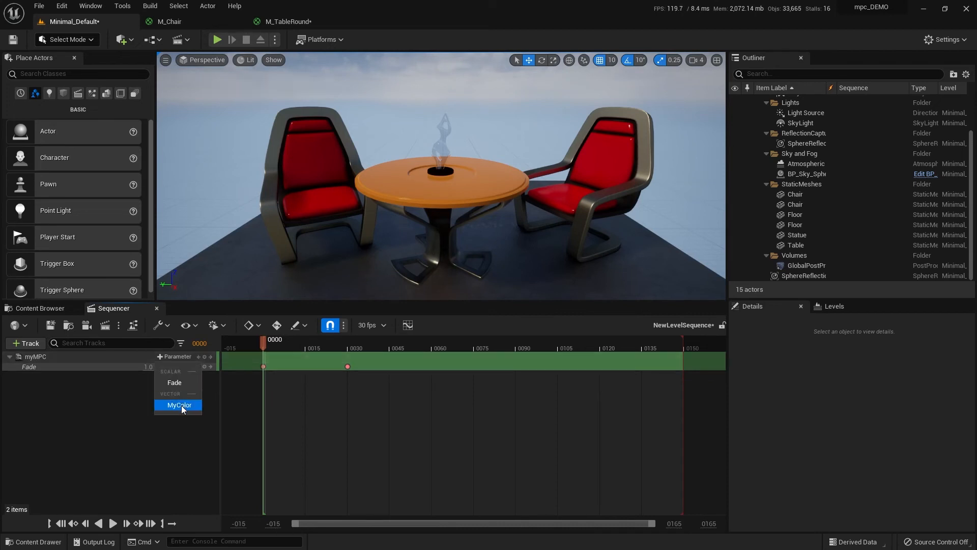
left_click(179, 405)
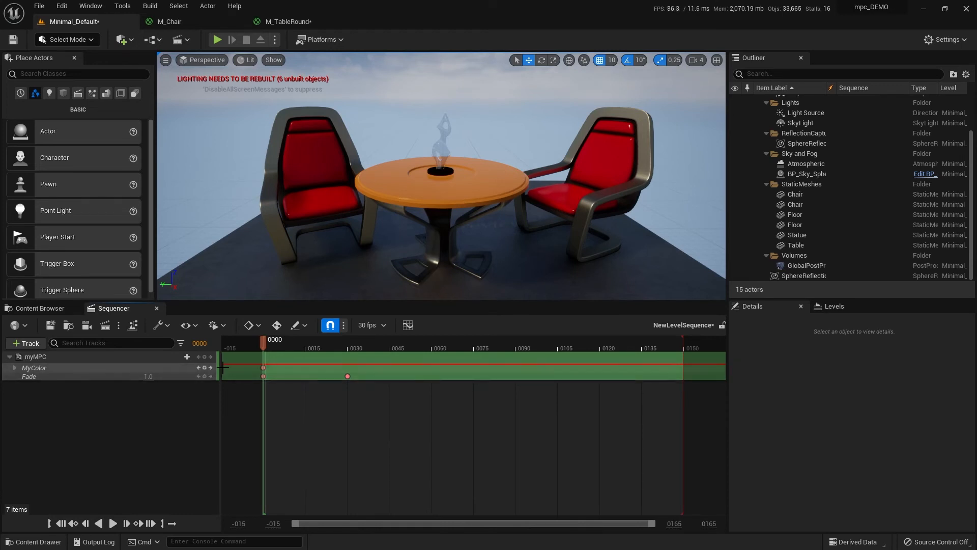
left_click(29, 376)
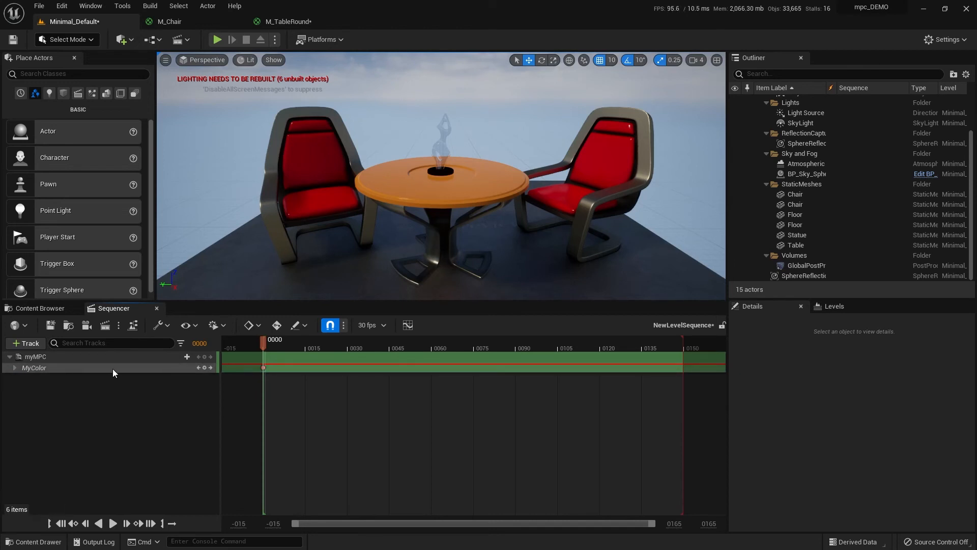
Key MyColor's R/G/B channels from red to magenta and play the sequence to preview it.
left_click(14, 367)
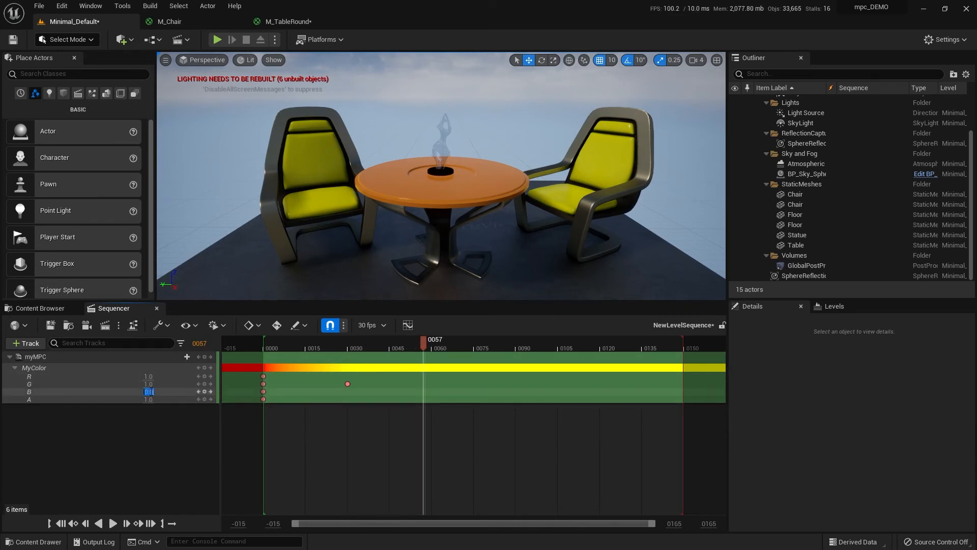
left_click(423, 391)
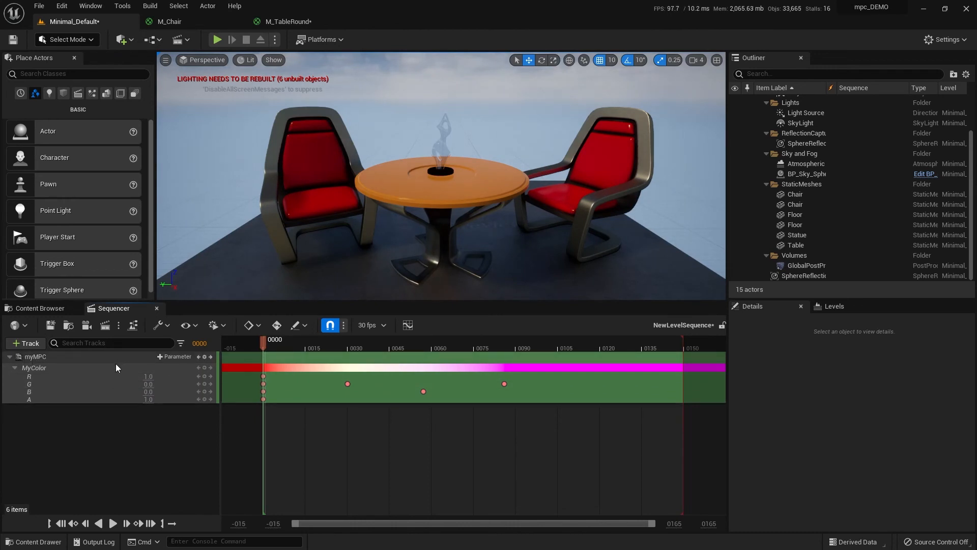
left_click(112, 523)
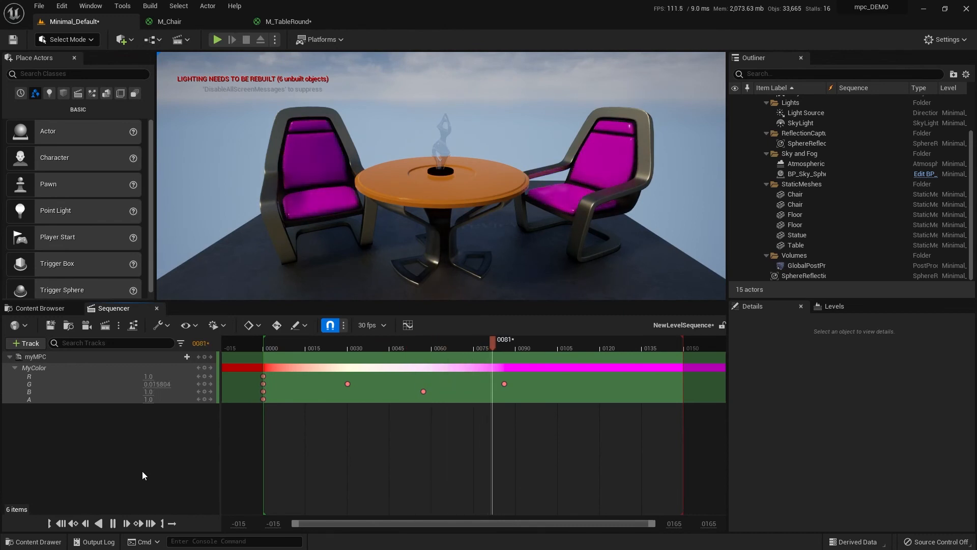
left_click(113, 523)
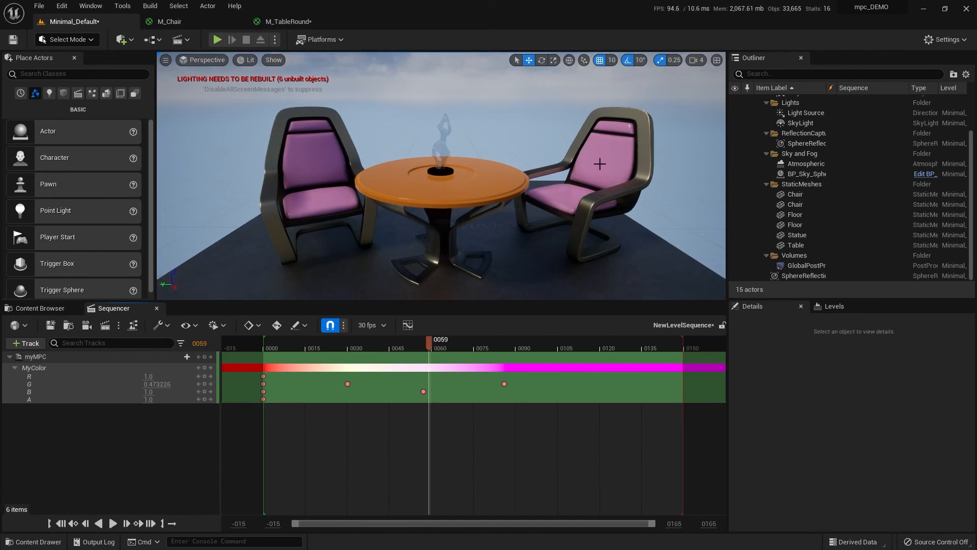
mouse_move(519, 190)
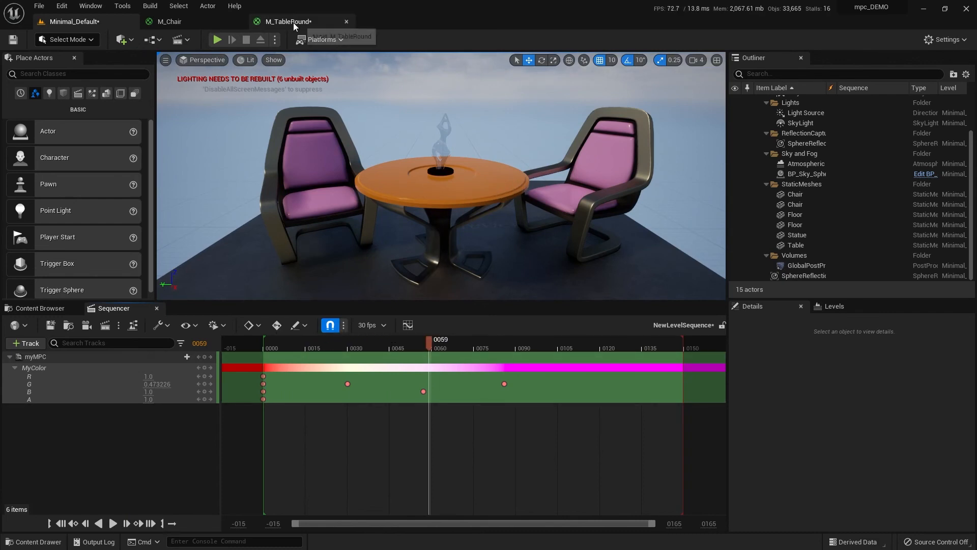
Add a Collection Parameter node reading MyColor in M_TableRound.
left_click(287, 22)
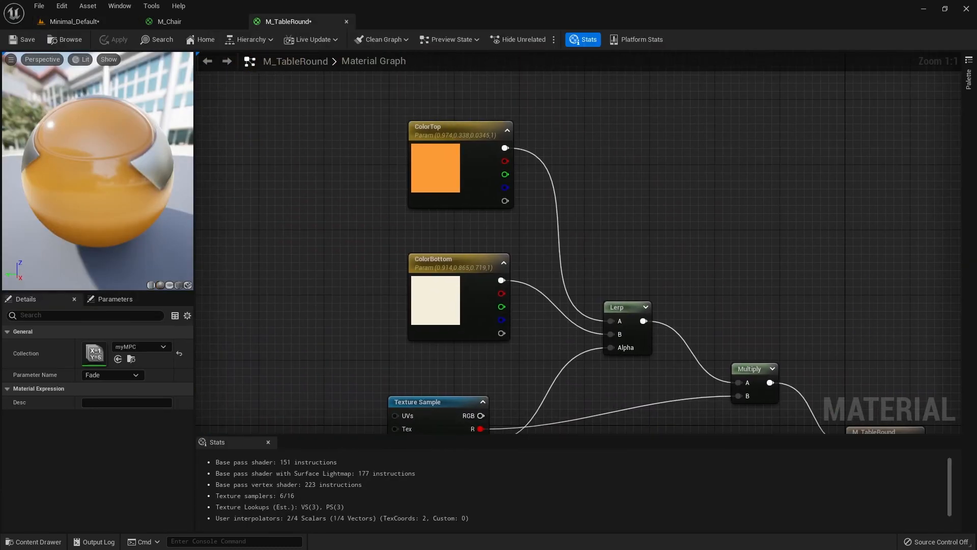
mouse_move(464, 129)
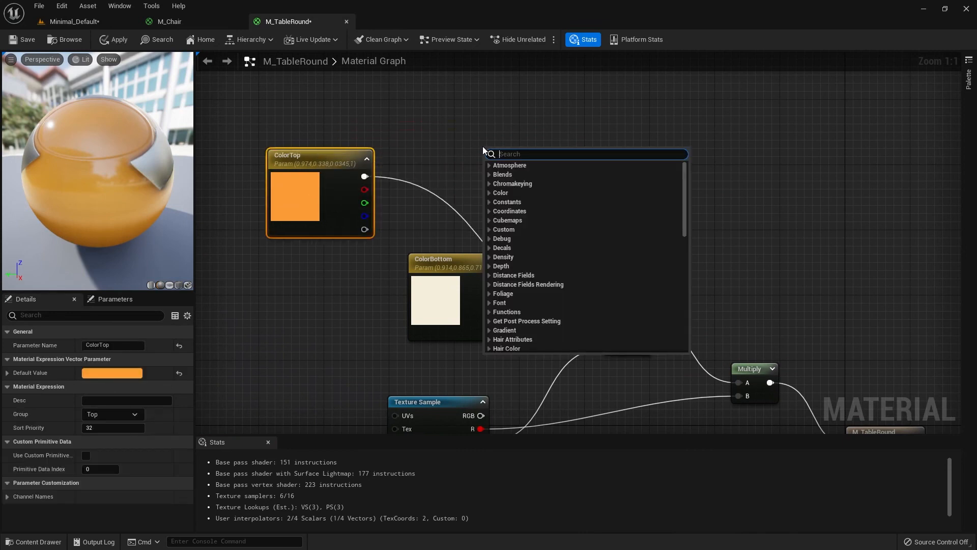
type("coll")
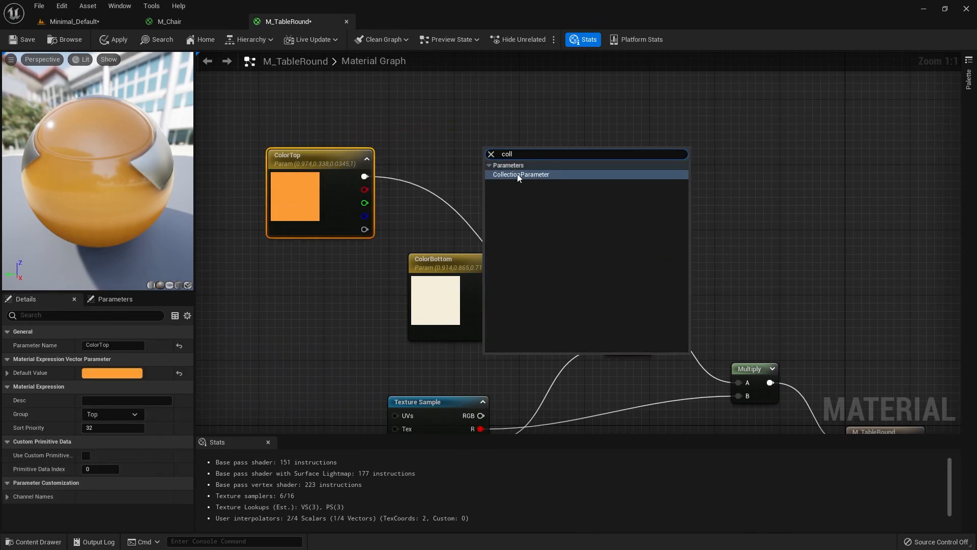
left_click(520, 174)
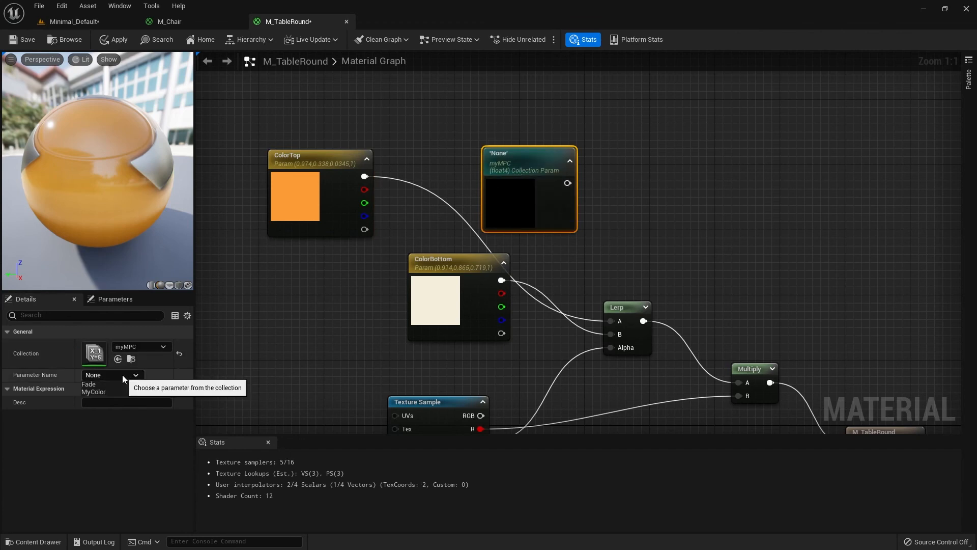
left_click(95, 390)
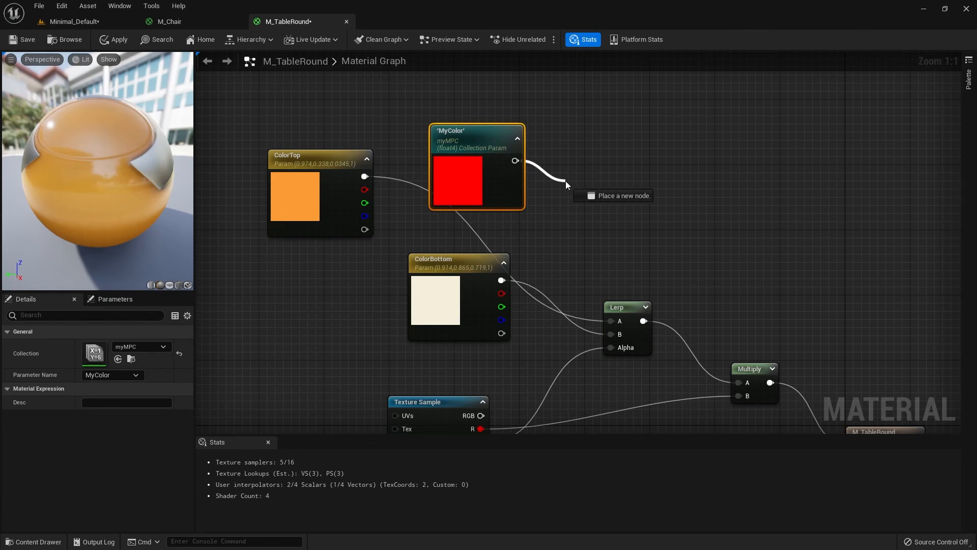
Pass MyColor through an RGB Component Mask into the Lerp and save M_TableRound.
type("comp")
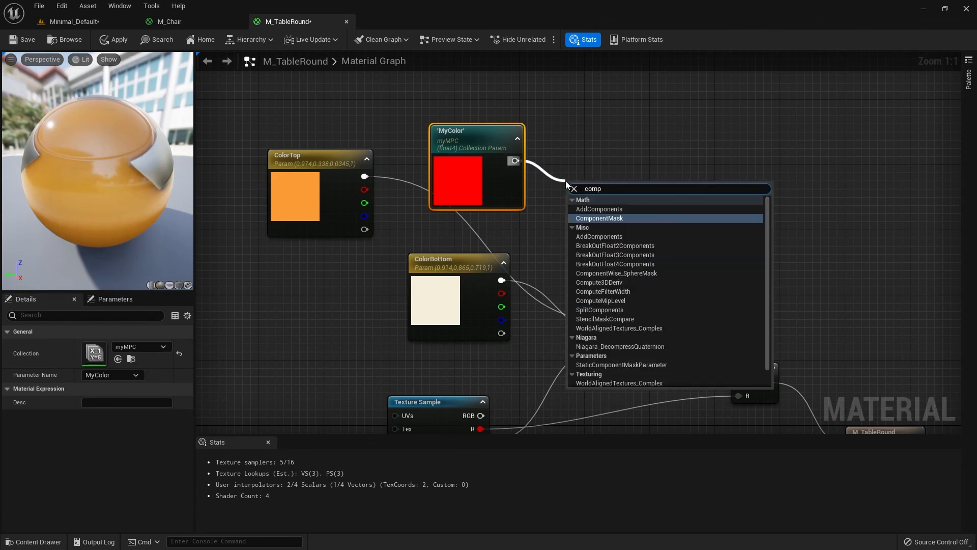
left_click(599, 218)
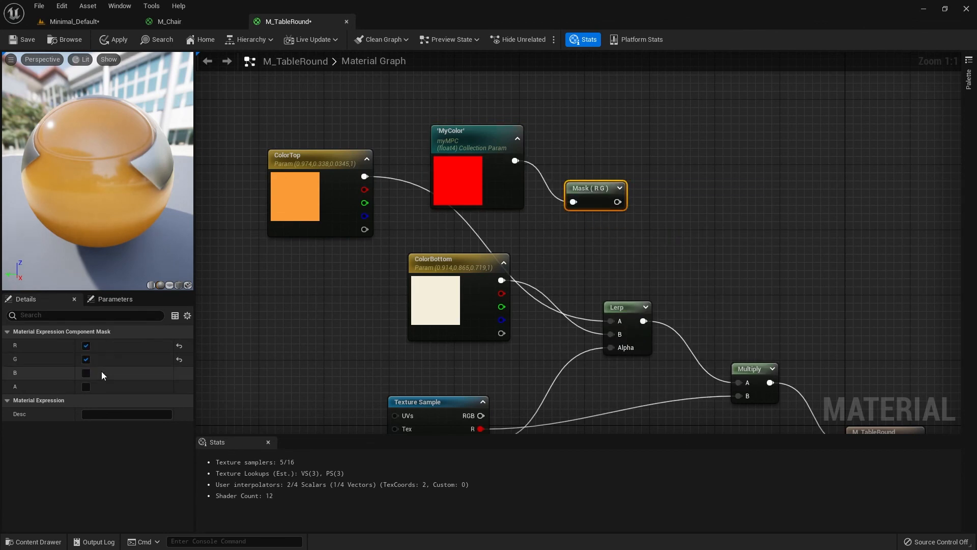
left_click(86, 372)
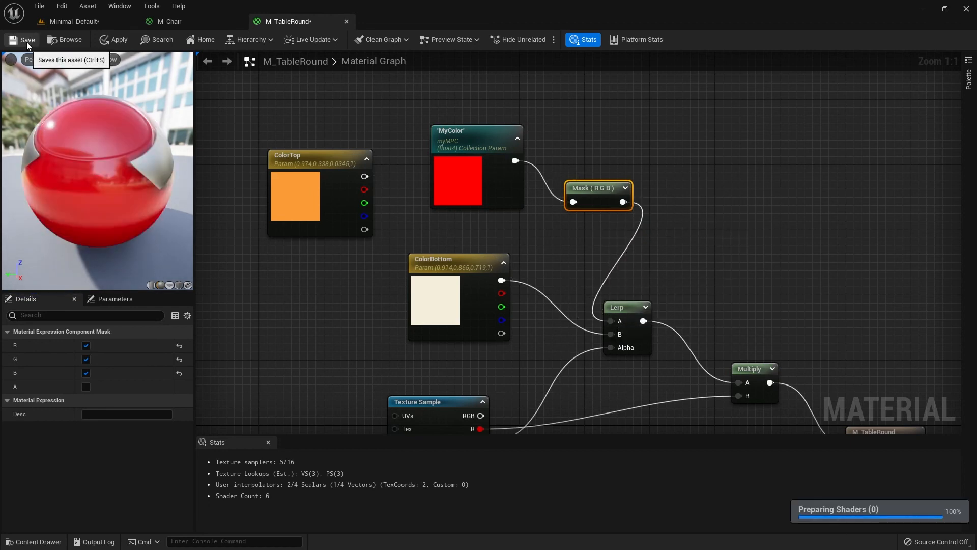
left_click(75, 21)
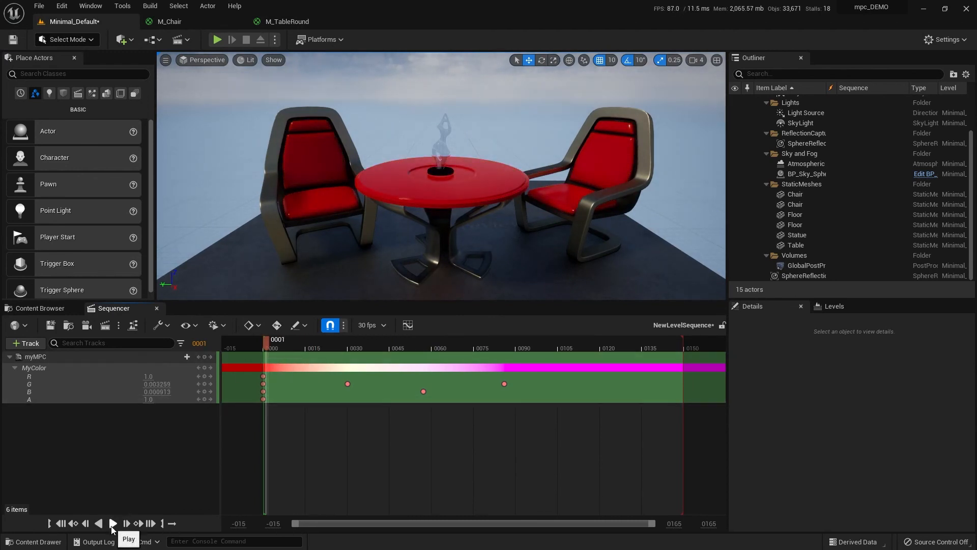
Play and pause the level sequence to watch chairs and table shift from red to magenta.
left_click(112, 523)
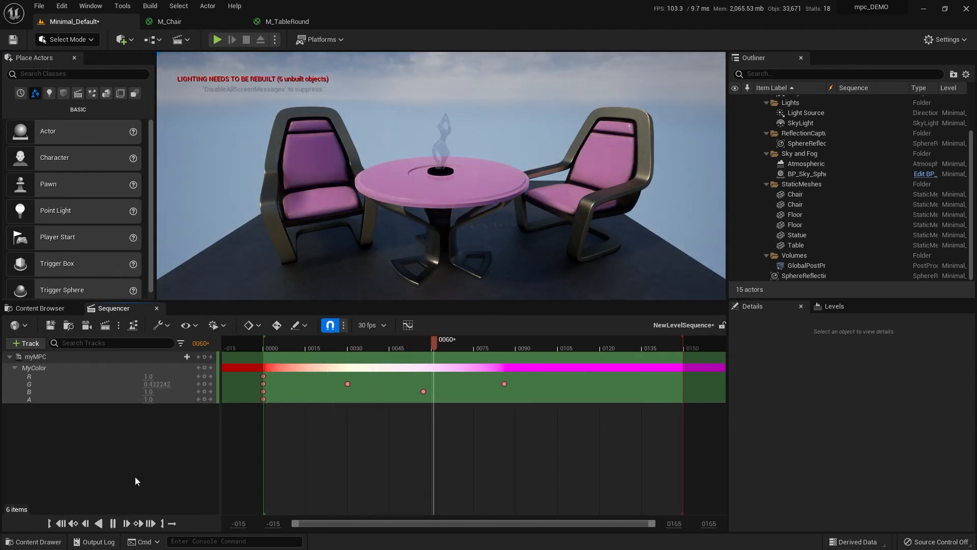
left_click(216, 40)
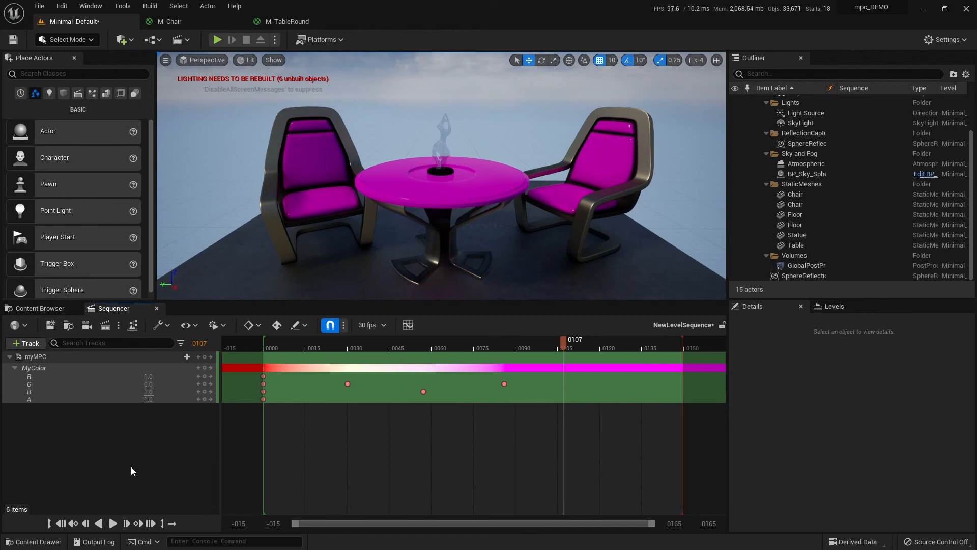
mouse_move(50, 421)
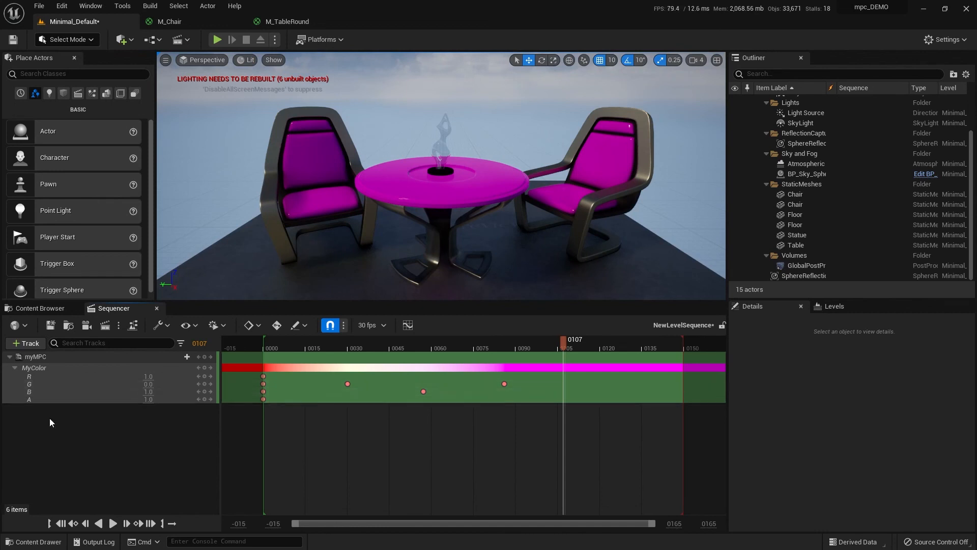
mouse_move(70, 425)
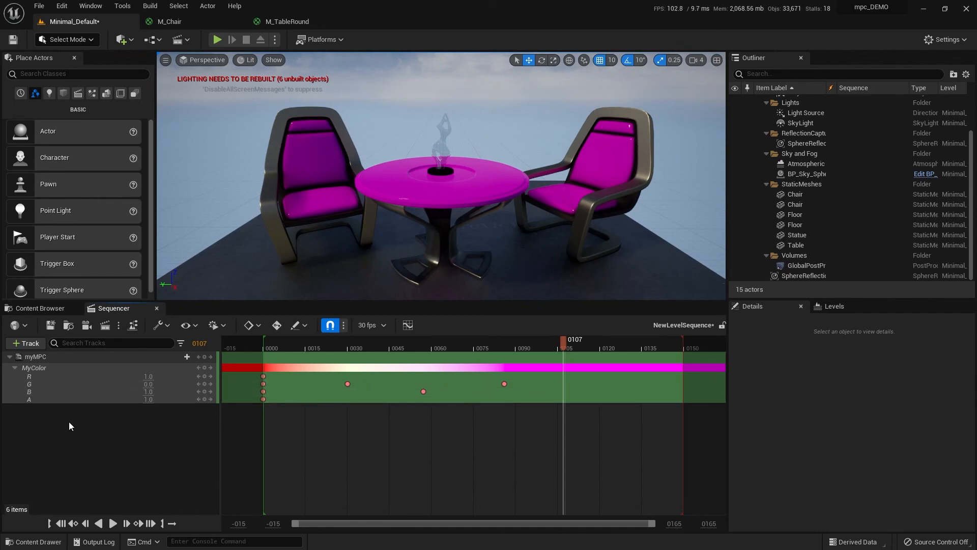